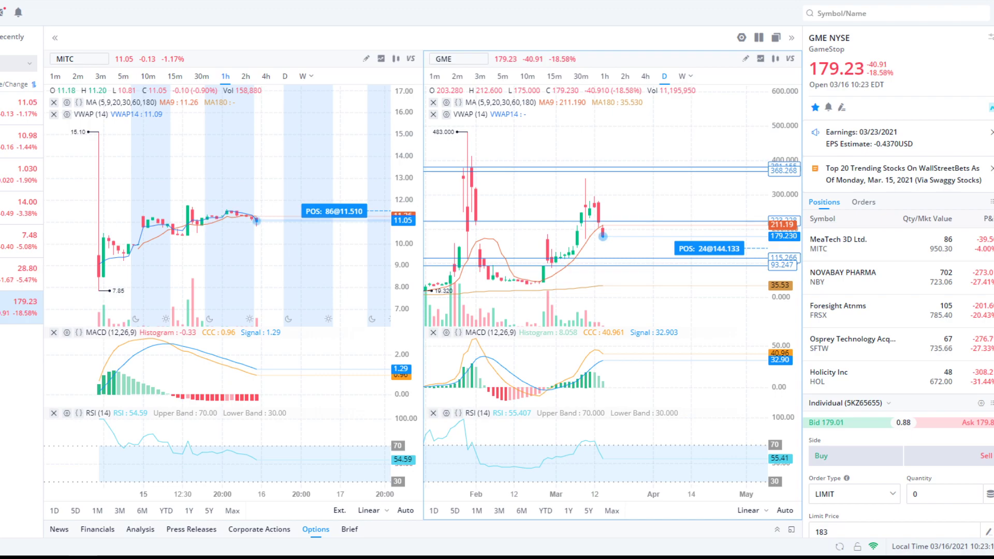
{"action": "mouse_move", "coordinate": [696, 362]}
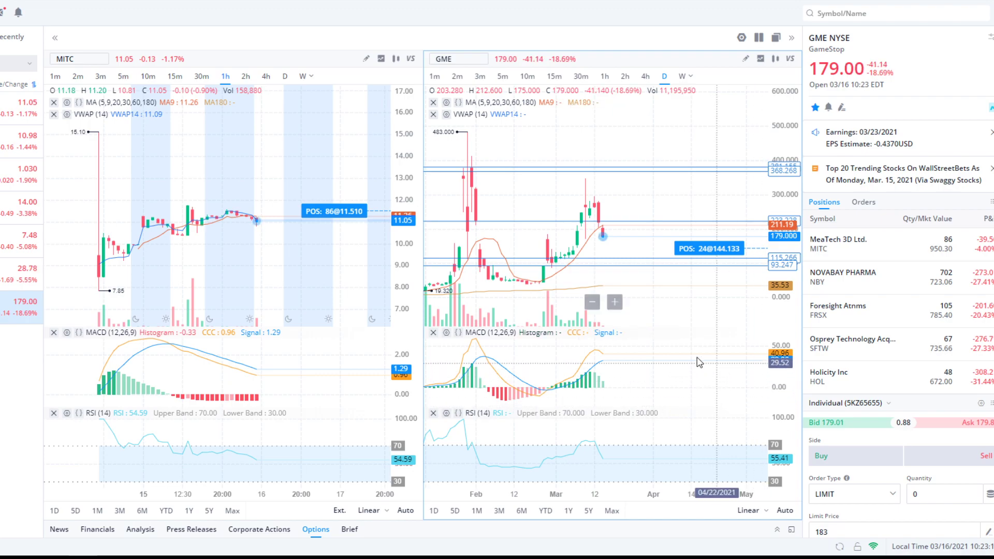
{"action": "mouse_move", "coordinate": [663, 295]}
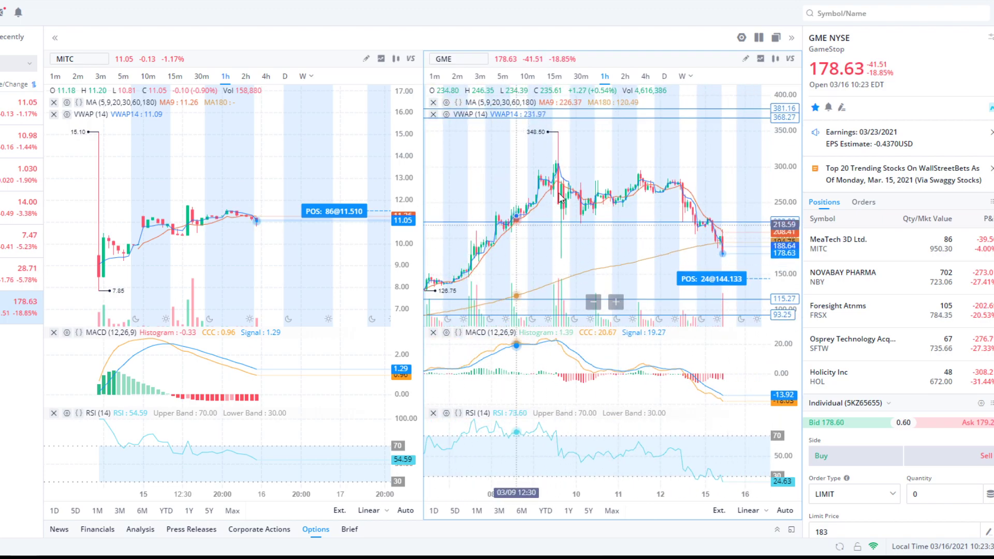
{"action": "mouse_move", "coordinate": [483, 246]}
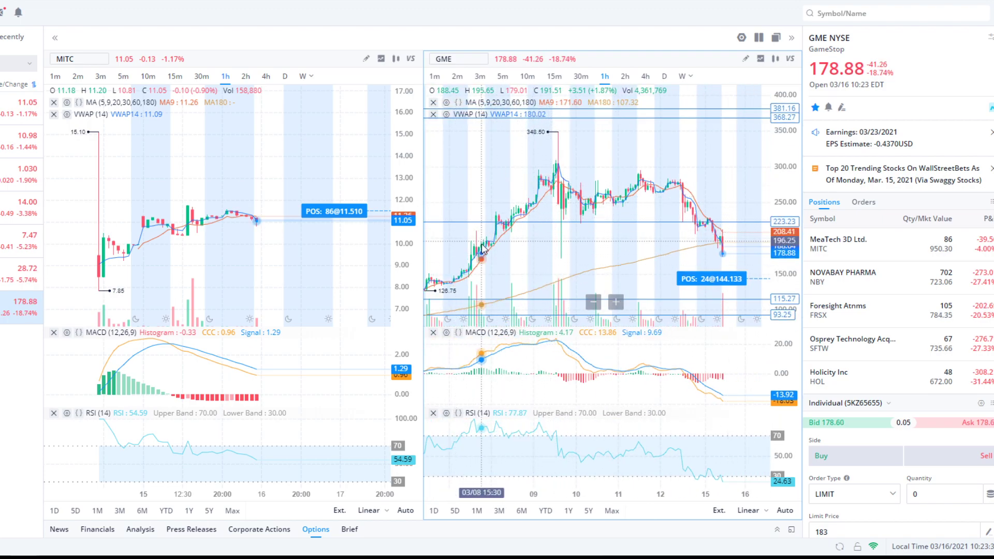
{"action": "mouse_move", "coordinate": [549, 190]}
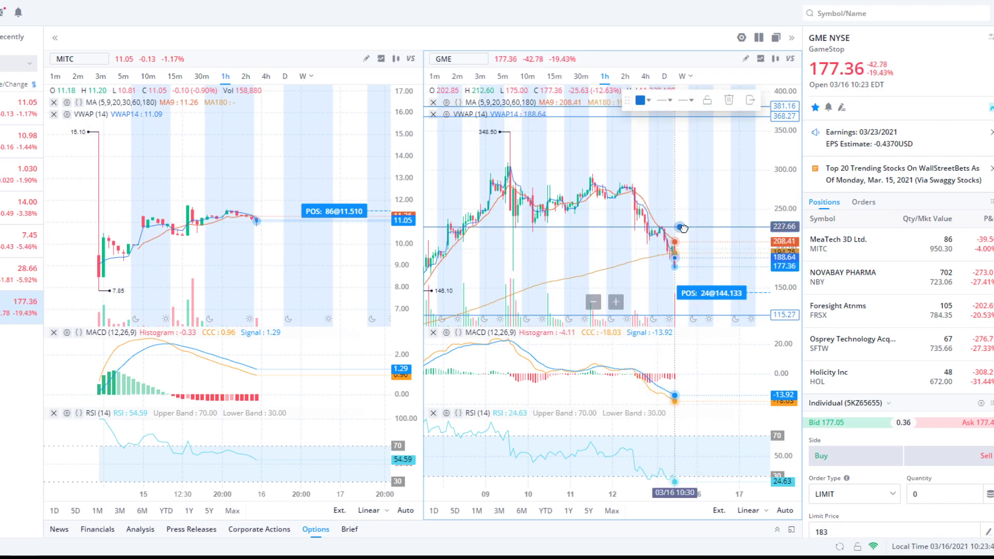
{"action": "mouse_move", "coordinate": [715, 241]}
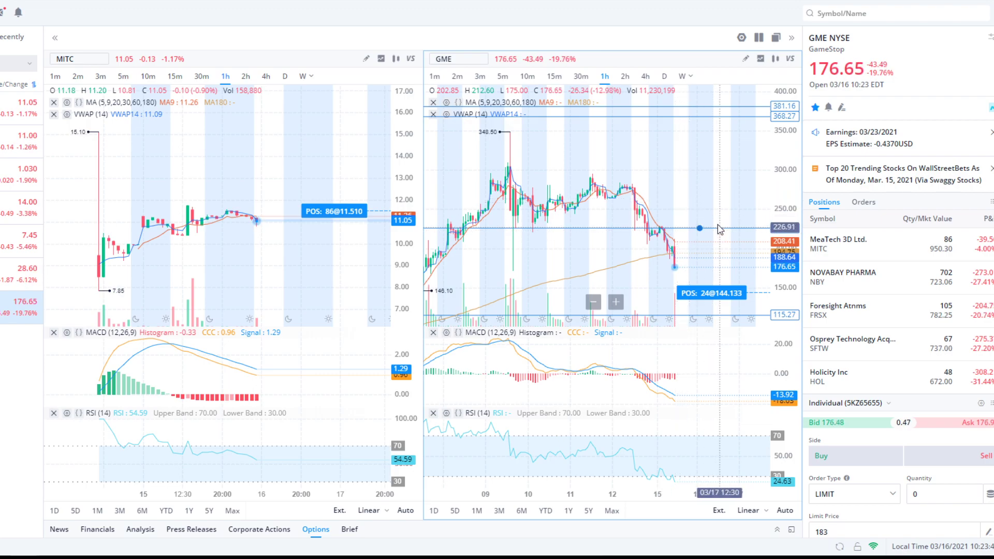
{"action": "mouse_move", "coordinate": [659, 227]}
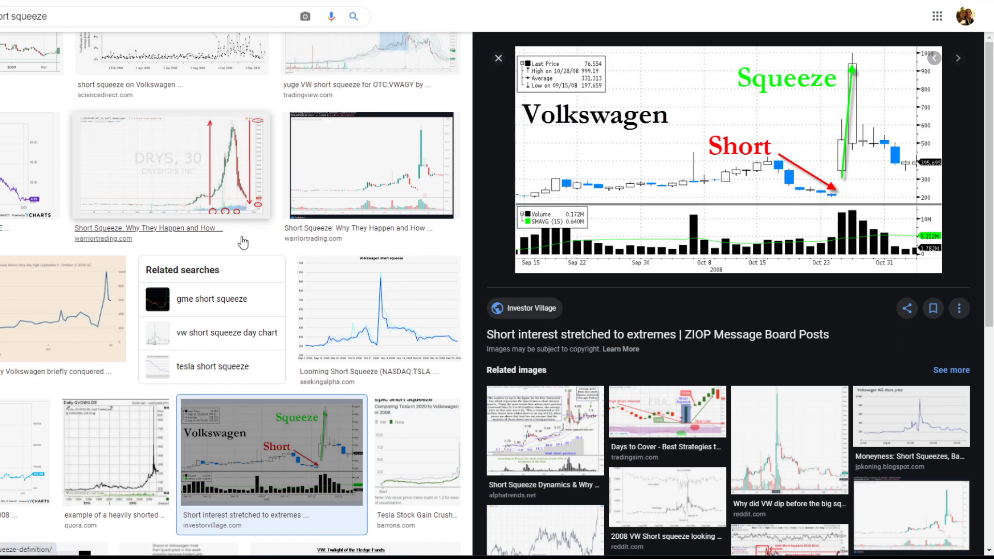
{"action": "scroll", "scroll_direction": "down", "scroll_amount": 3}
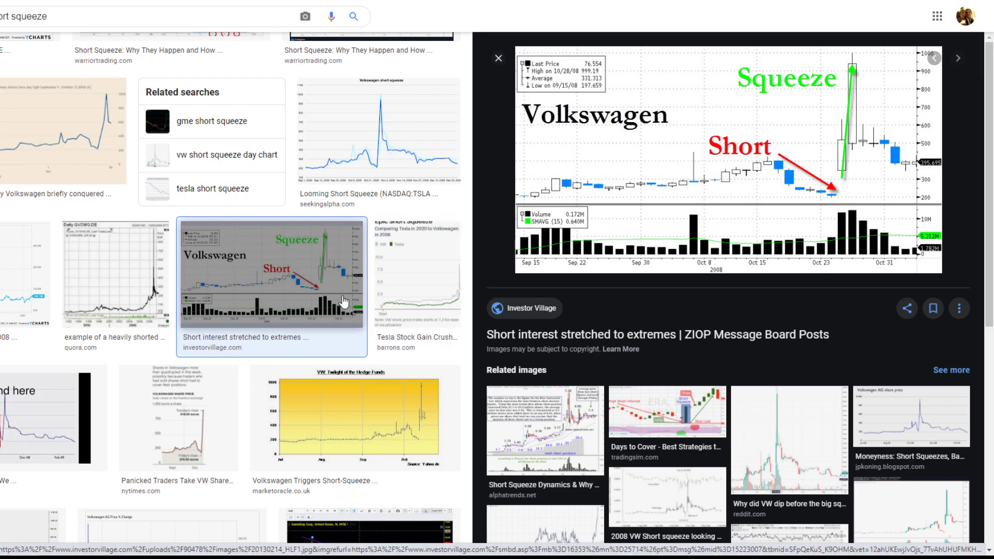
{"action": "scroll", "scroll_direction": "down", "scroll_amount": 3}
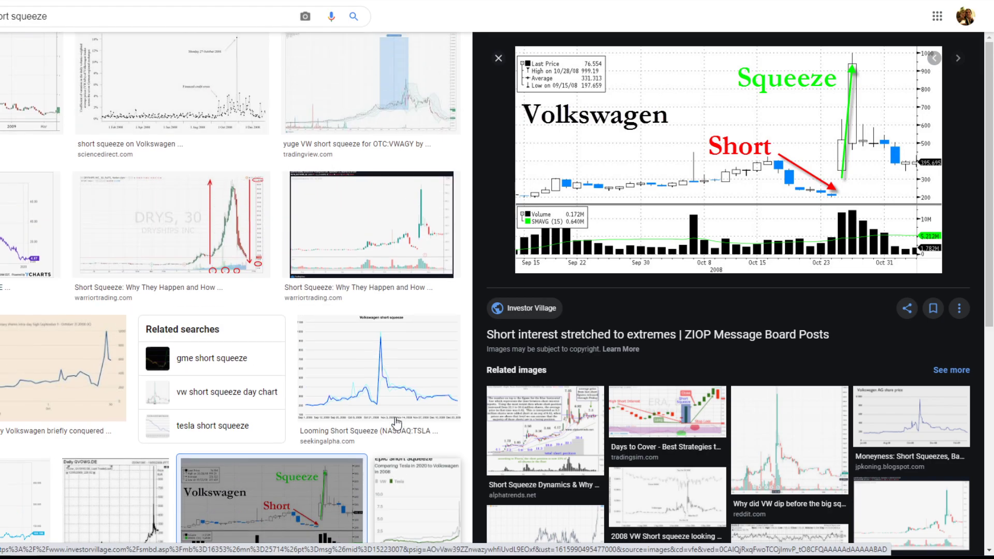
{"action": "mouse_move", "coordinate": [393, 366]}
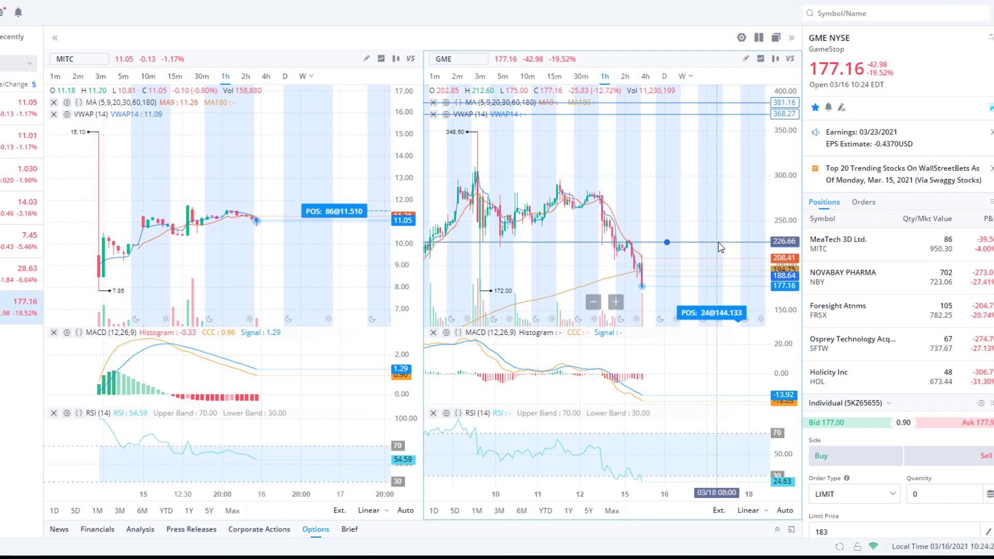
{"action": "mouse_move", "coordinate": [622, 269]}
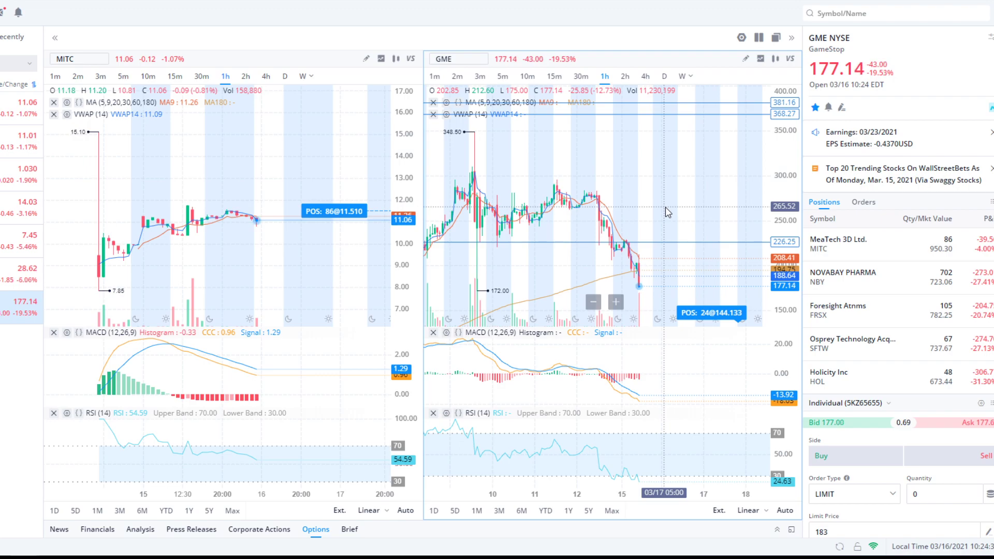
{"action": "mouse_move", "coordinate": [661, 196]}
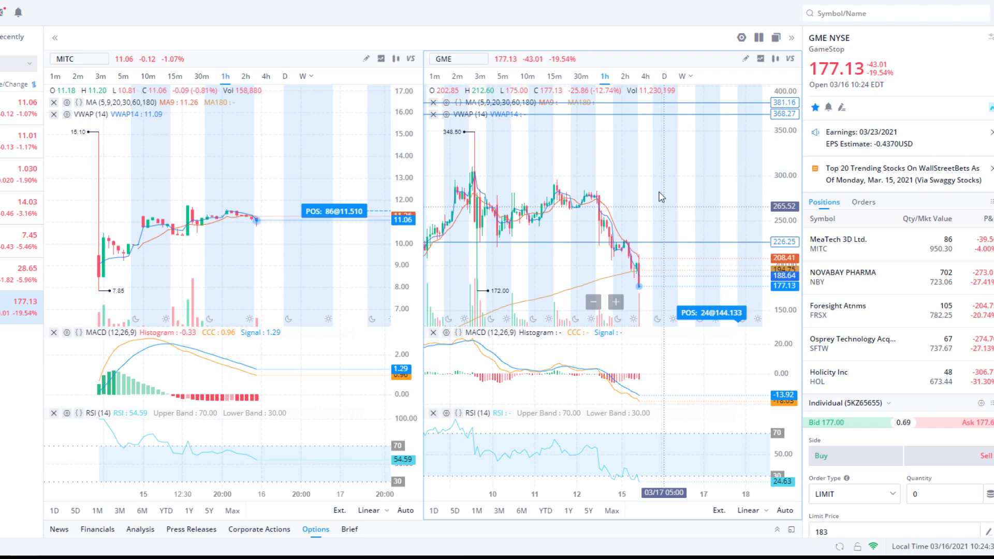
{"action": "mouse_move", "coordinate": [690, 246]}
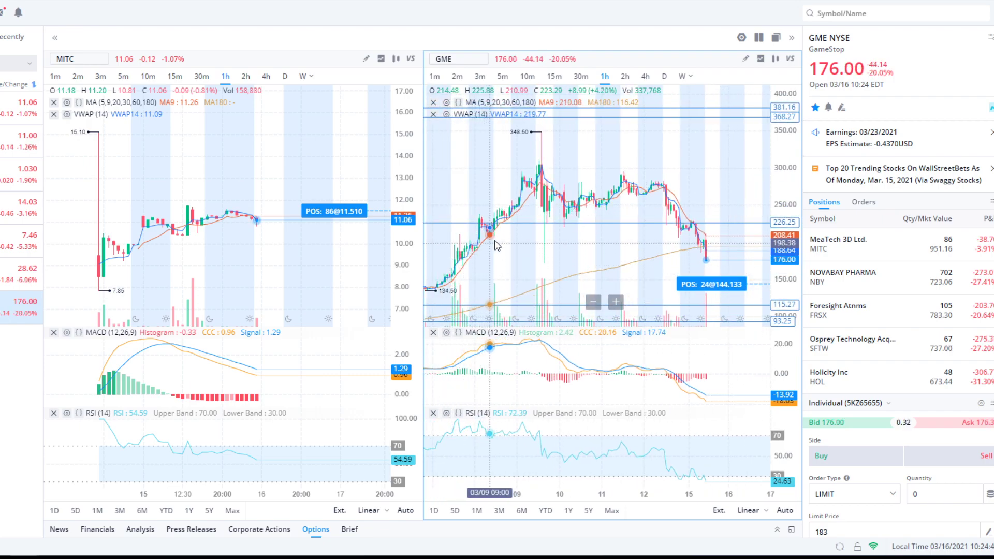
{"action": "mouse_move", "coordinate": [531, 199]}
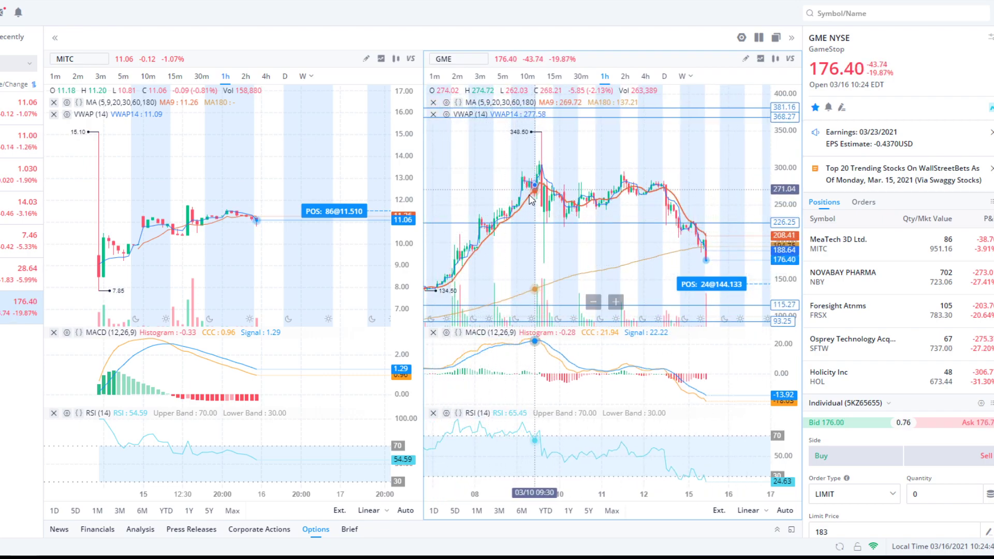
{"action": "mouse_move", "coordinate": [519, 209]}
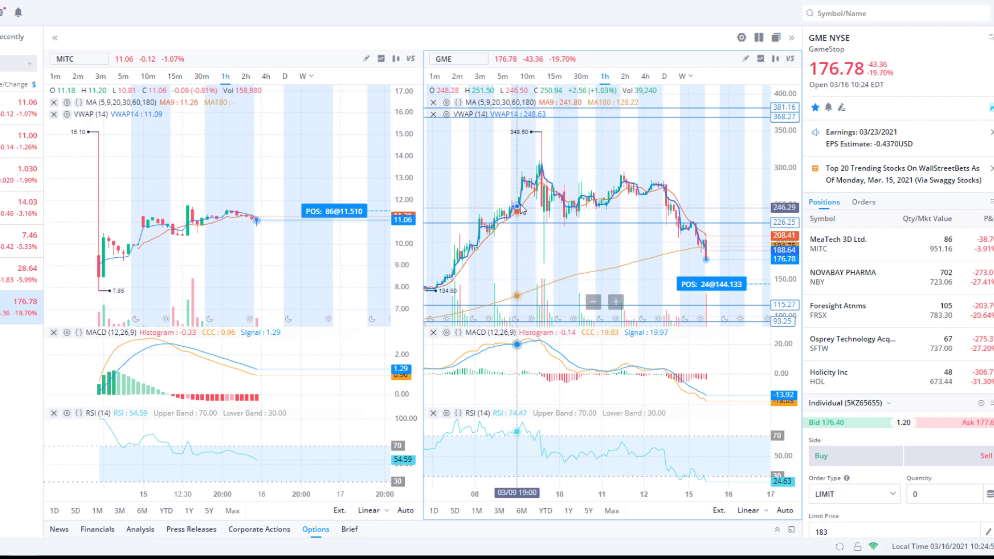
{"action": "mouse_move", "coordinate": [548, 185]}
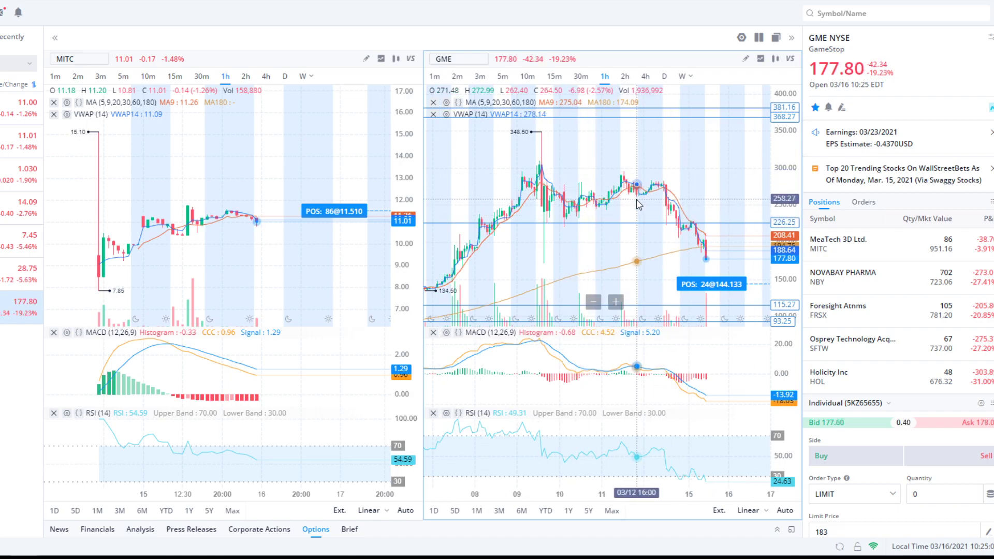
{"action": "mouse_move", "coordinate": [614, 222]}
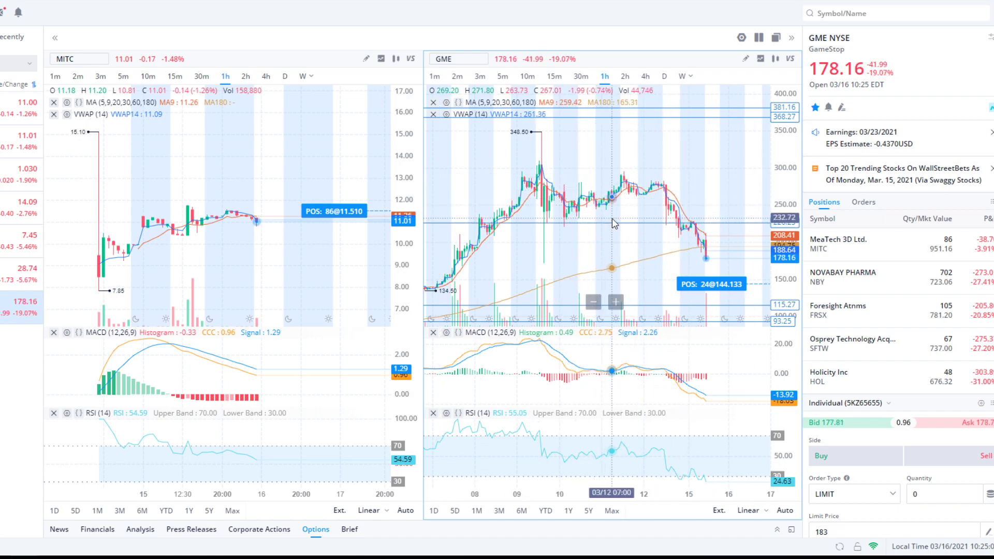
{"action": "mouse_move", "coordinate": [683, 157]}
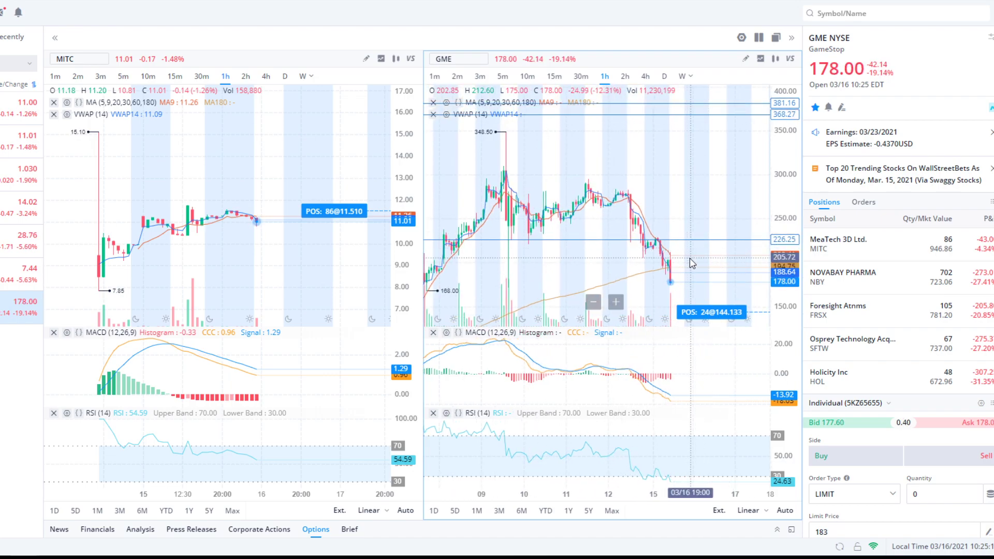
{"action": "mouse_move", "coordinate": [706, 261]}
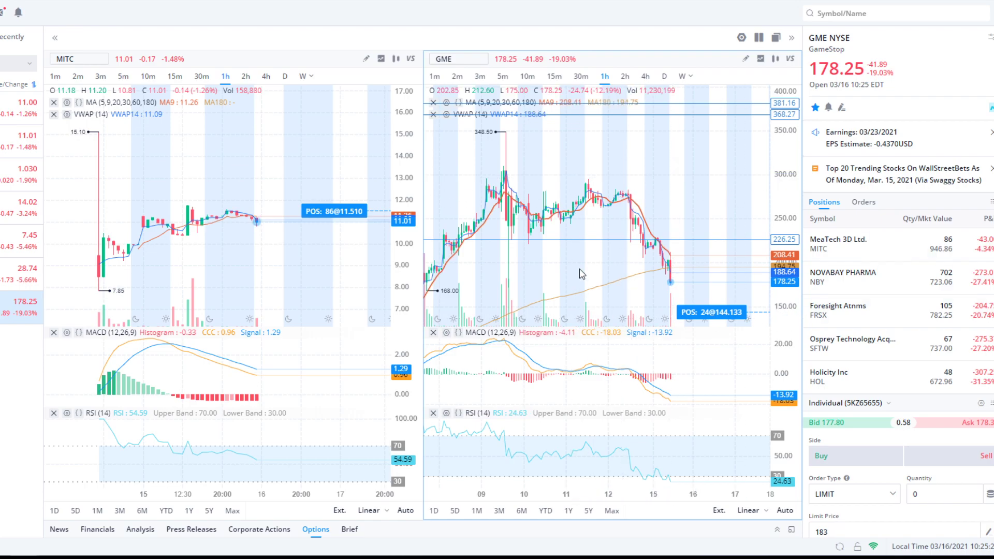
{"action": "mouse_move", "coordinate": [680, 270]}
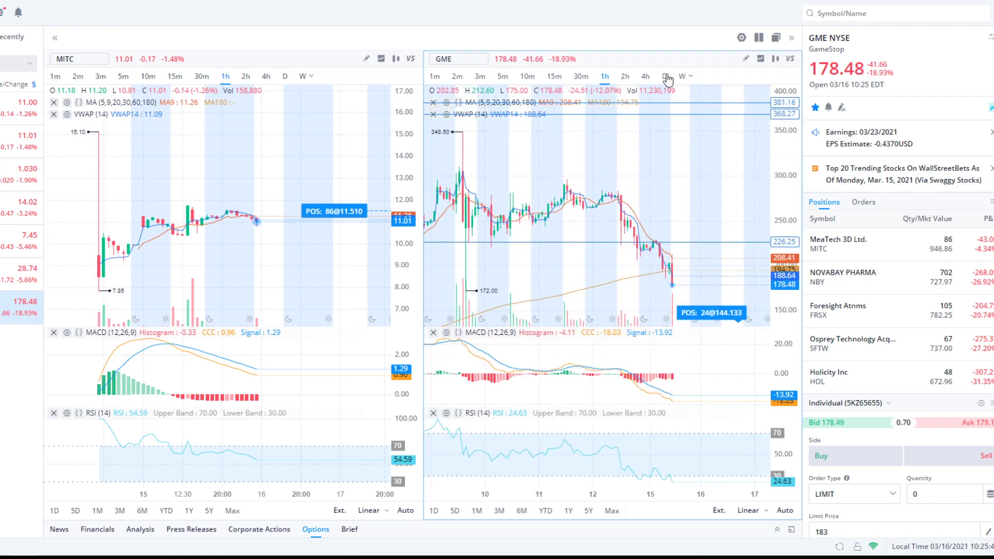
- Review the GME hourly chart's recent decline around the 226.25 level
{"action": "left_click", "coordinate": [663, 75]}
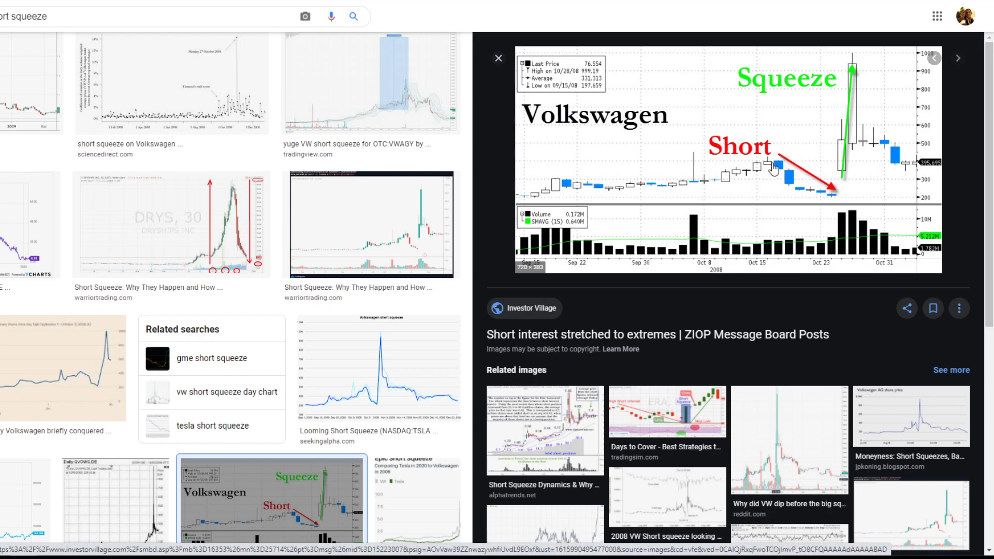
{"action": "mouse_move", "coordinate": [789, 164]}
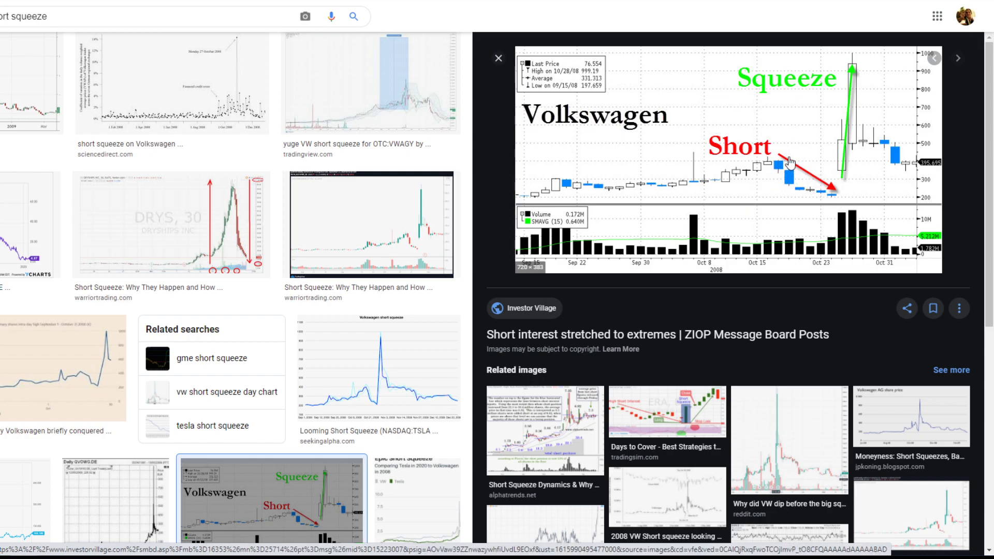
{"action": "mouse_move", "coordinate": [805, 198]}
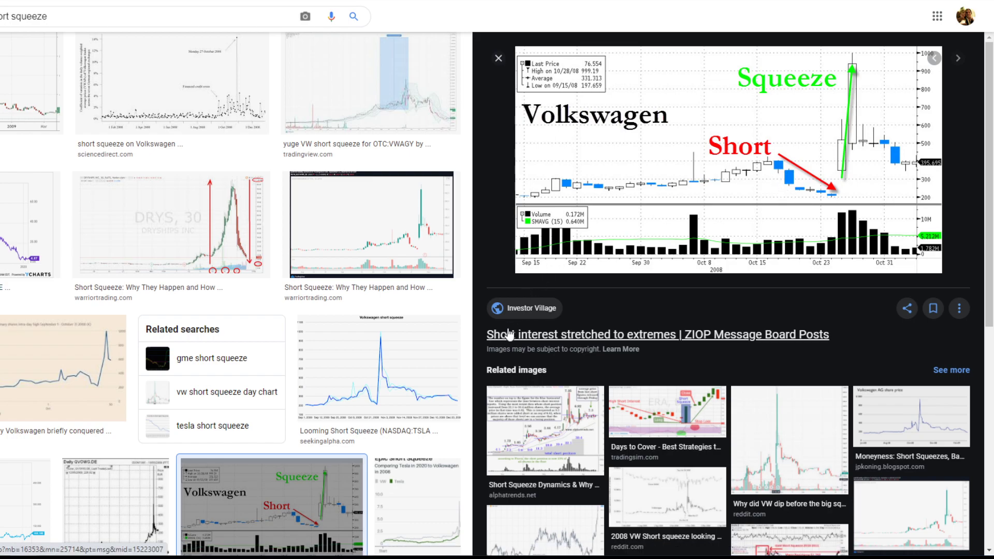
{"action": "mouse_move", "coordinate": [813, 199]}
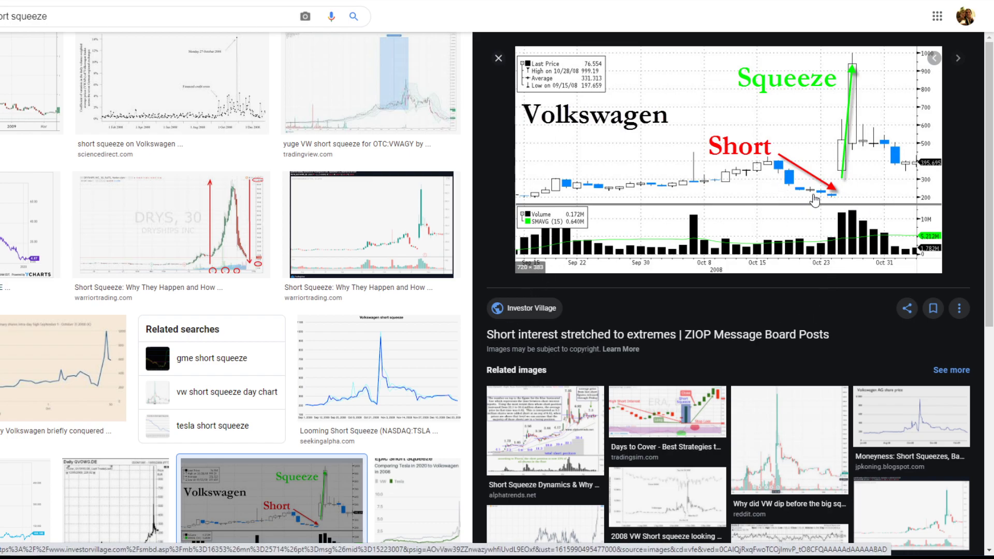
{"action": "mouse_move", "coordinate": [401, 223]}
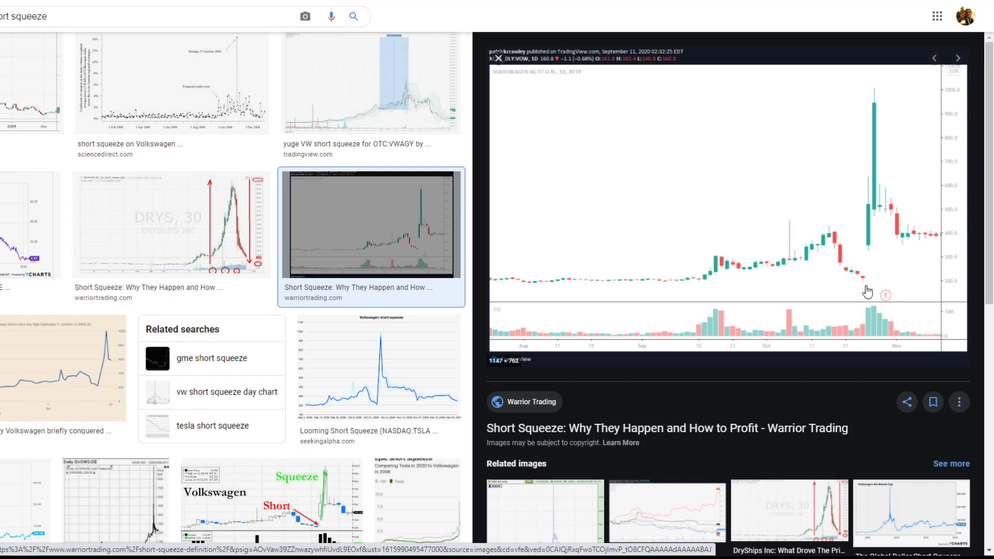
{"action": "mouse_move", "coordinate": [856, 274]}
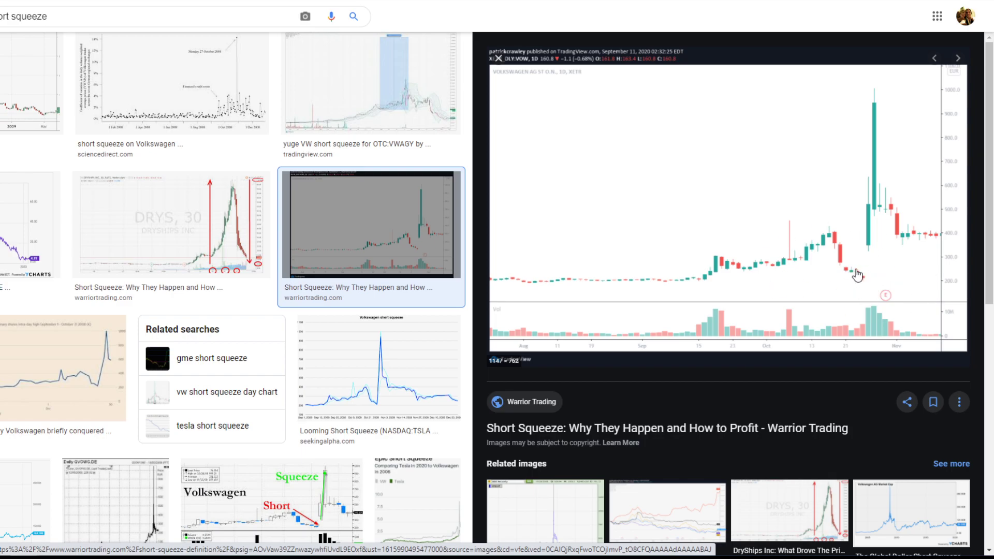
{"action": "mouse_move", "coordinate": [860, 293]}
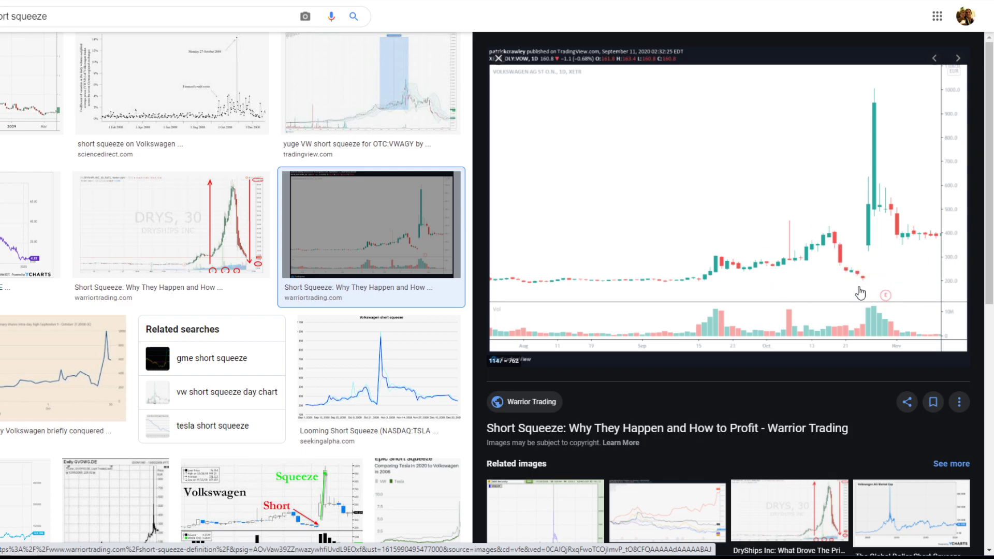
{"action": "mouse_move", "coordinate": [679, 286]}
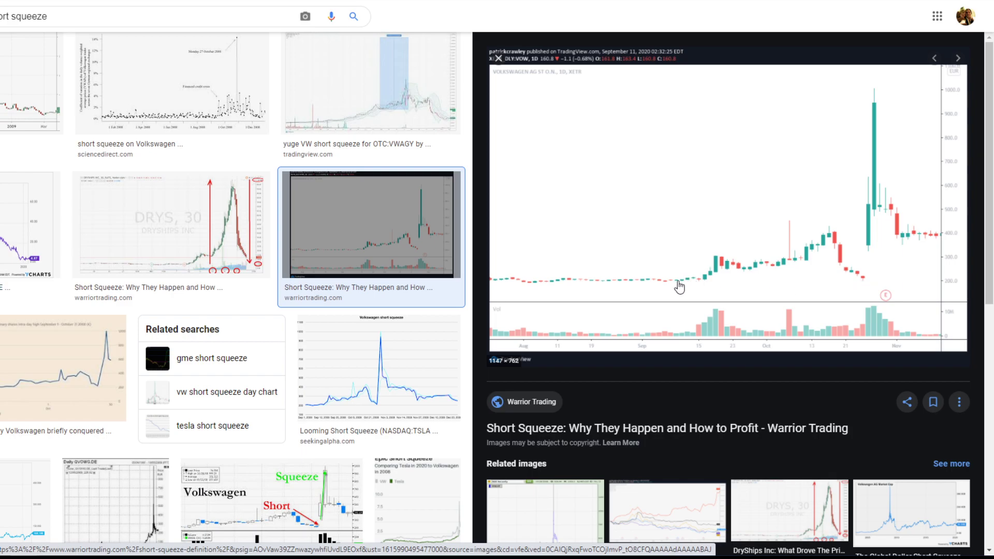
{"action": "mouse_move", "coordinate": [857, 284]}
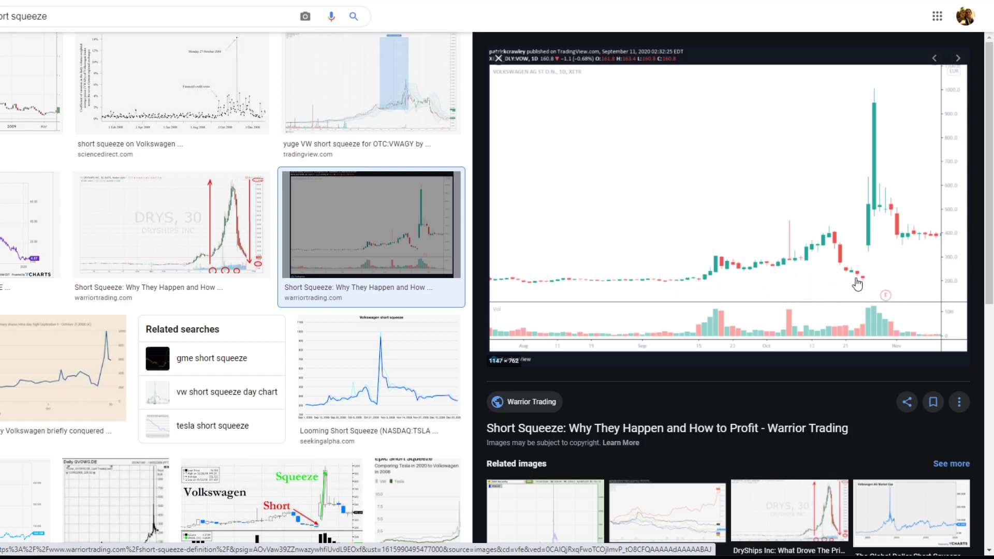
{"action": "mouse_move", "coordinate": [865, 284]}
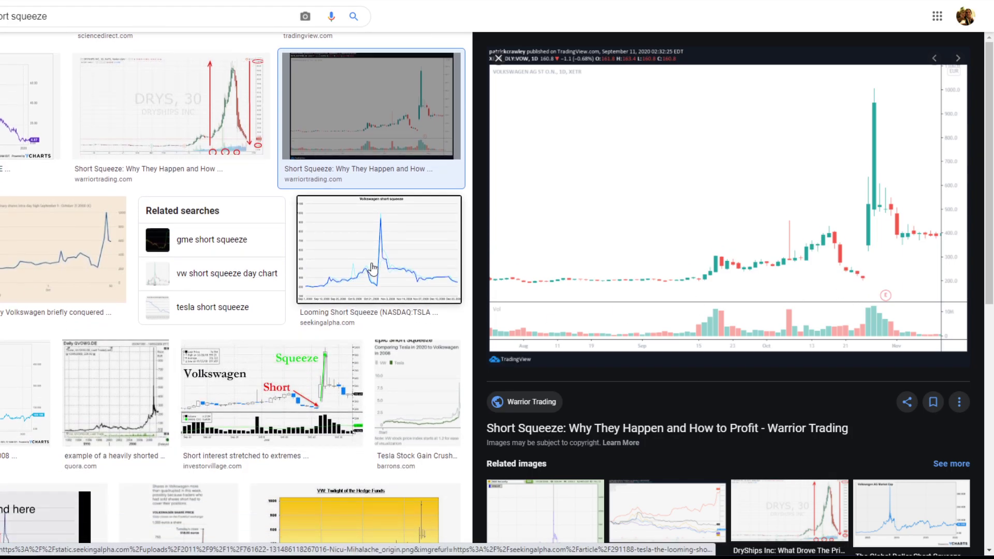
- Enlarge the Looming Short Squeeze chart image in the Google Images results
{"action": "left_click", "coordinate": [377, 249]}
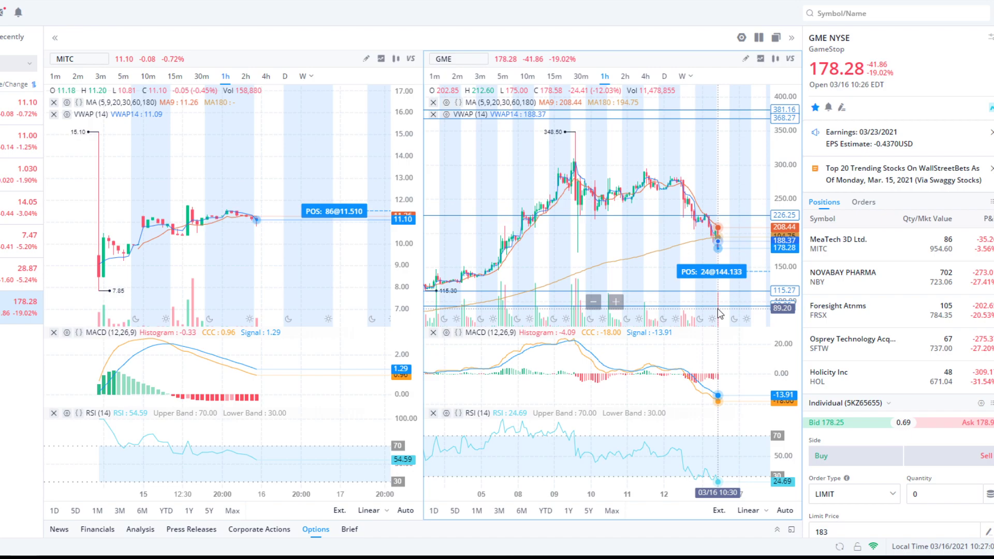
{"action": "mouse_move", "coordinate": [574, 320]}
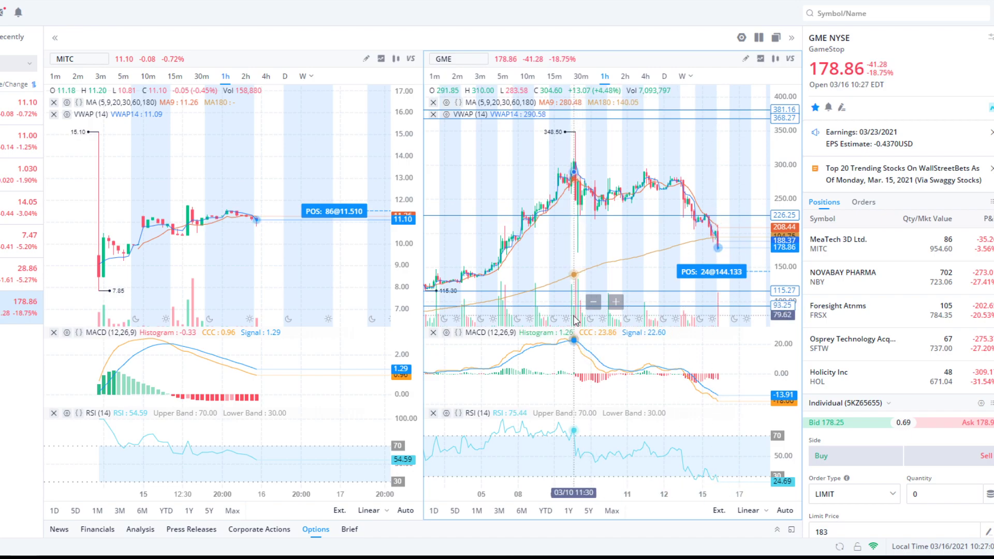
{"action": "mouse_move", "coordinate": [577, 320]}
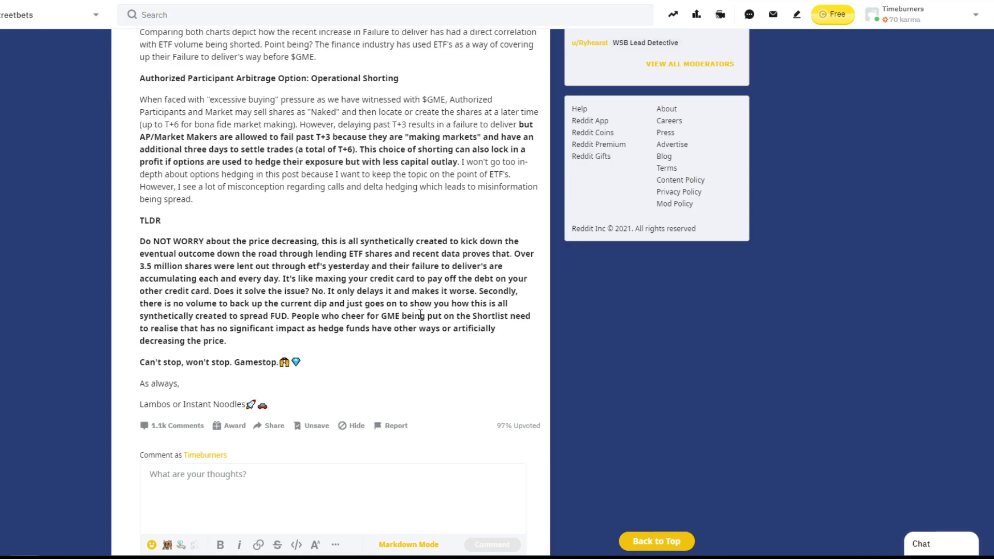
- Scroll the wallstreetbets GME ETF-shorting post down to its TLDR section
{"action": "scroll", "scroll_direction": "down", "scroll_amount": 3}
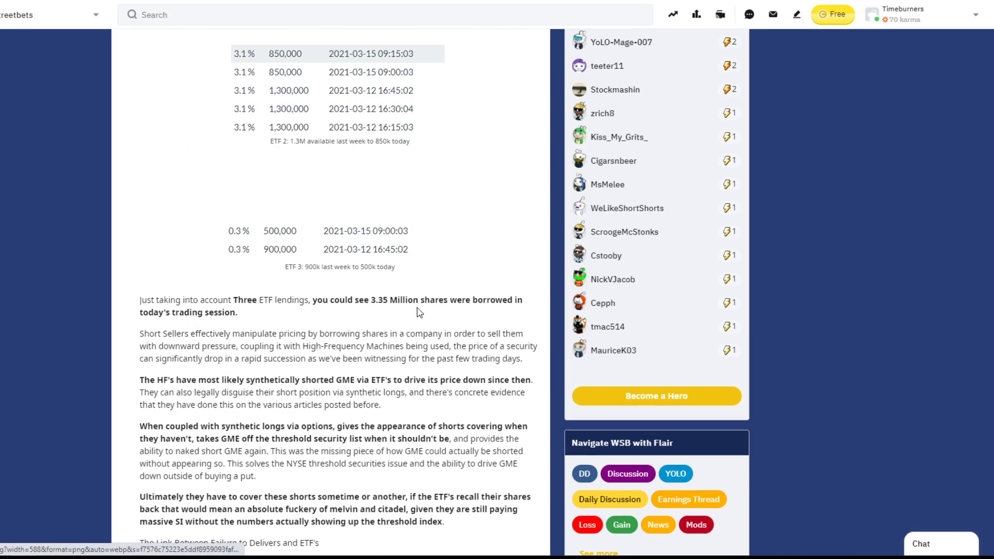
{"action": "scroll", "scroll_direction": "down", "scroll_amount": 3}
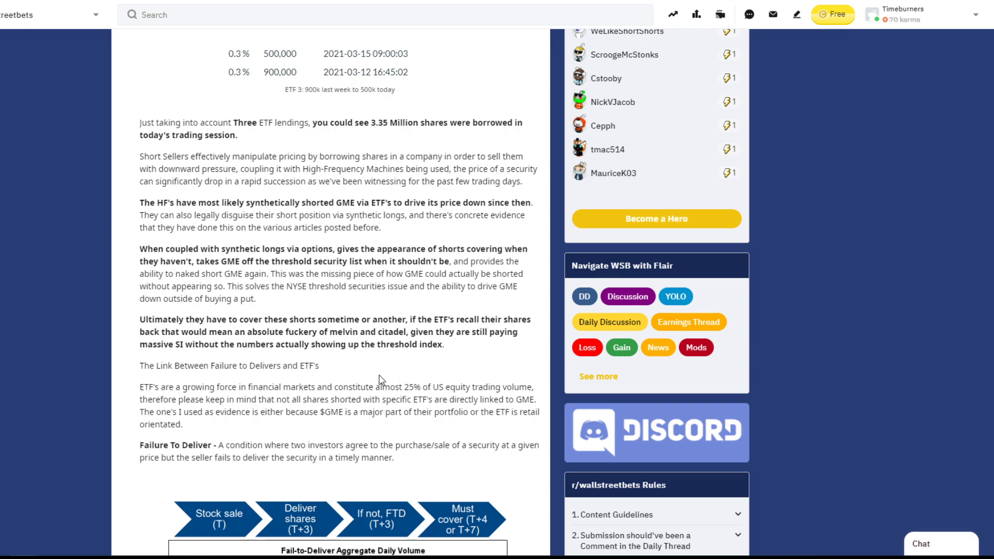
{"action": "scroll", "scroll_direction": "down", "scroll_amount": 3}
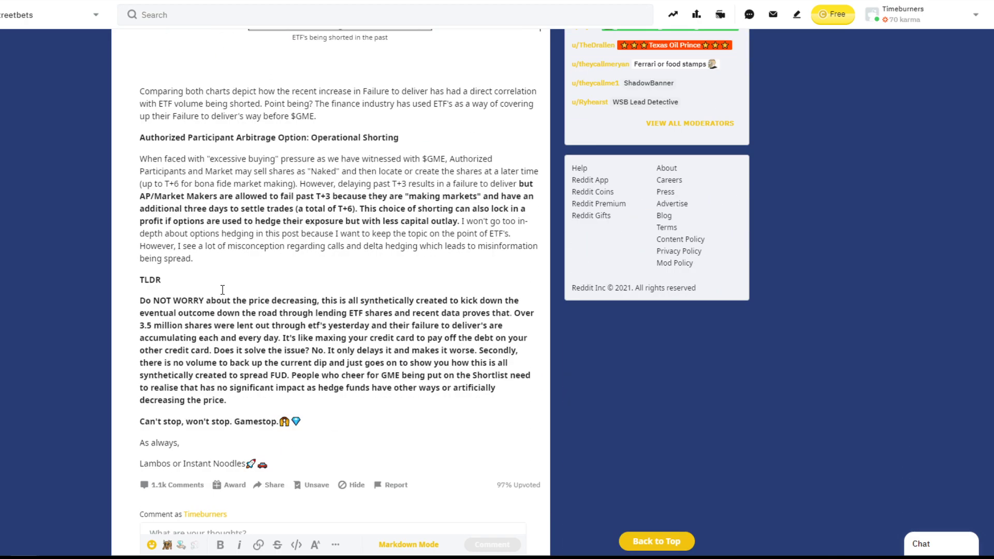
{"action": "mouse_move", "coordinate": [223, 306]}
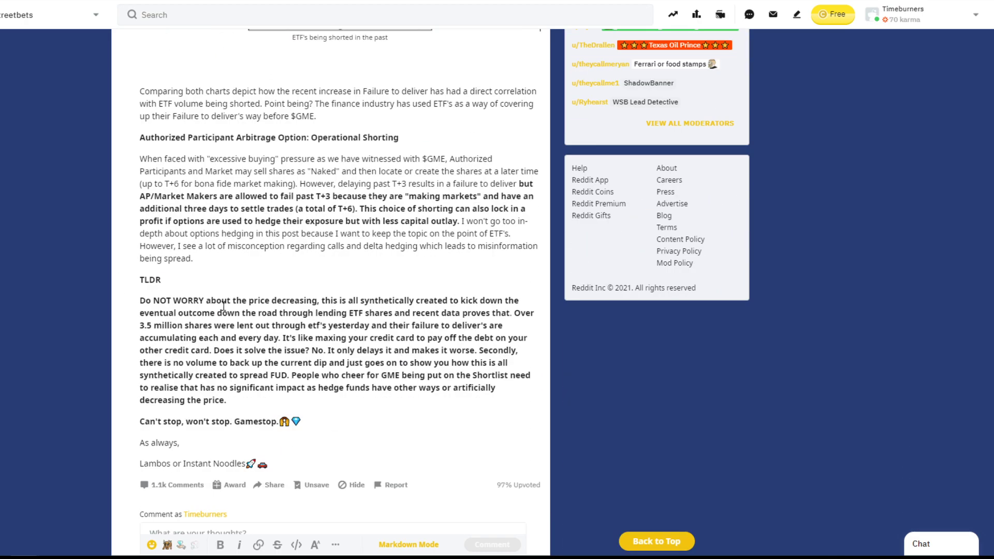
{"action": "mouse_move", "coordinate": [374, 343]}
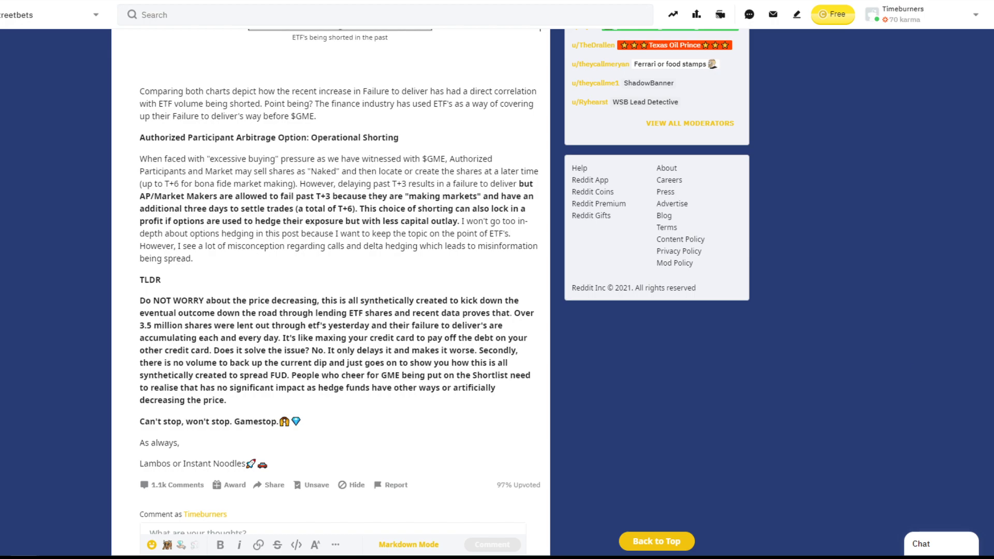
{"action": "mouse_move", "coordinate": [539, 441]}
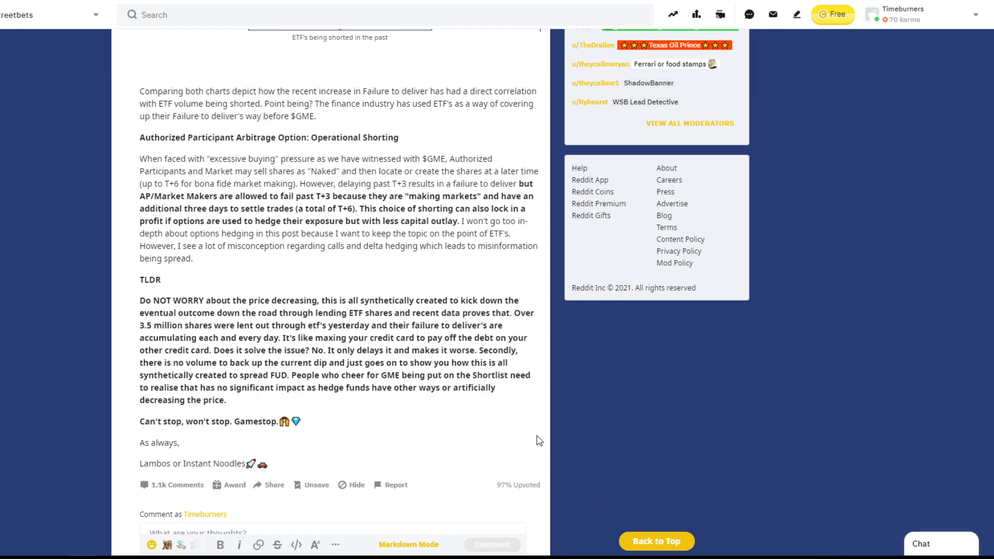
- Highlight the whole TLDR paragraph to read it, then clear the highlight
{"action": "left_click_drag", "start_coordinate": [140, 300], "coordinate": [249, 312]}
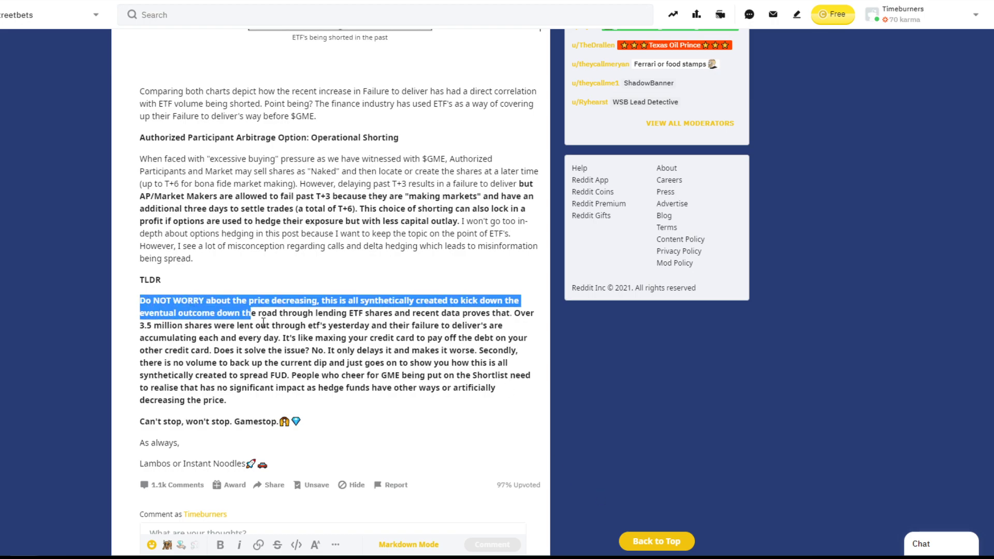
{"action": "left_click_drag", "start_coordinate": [247, 312], "coordinate": [514, 388]}
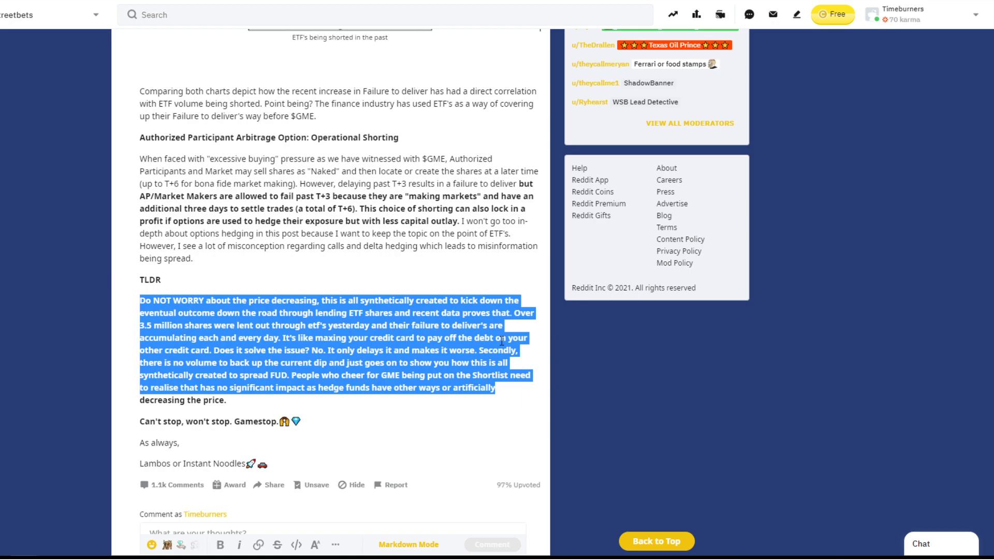
{"action": "mouse_move", "coordinate": [453, 411]}
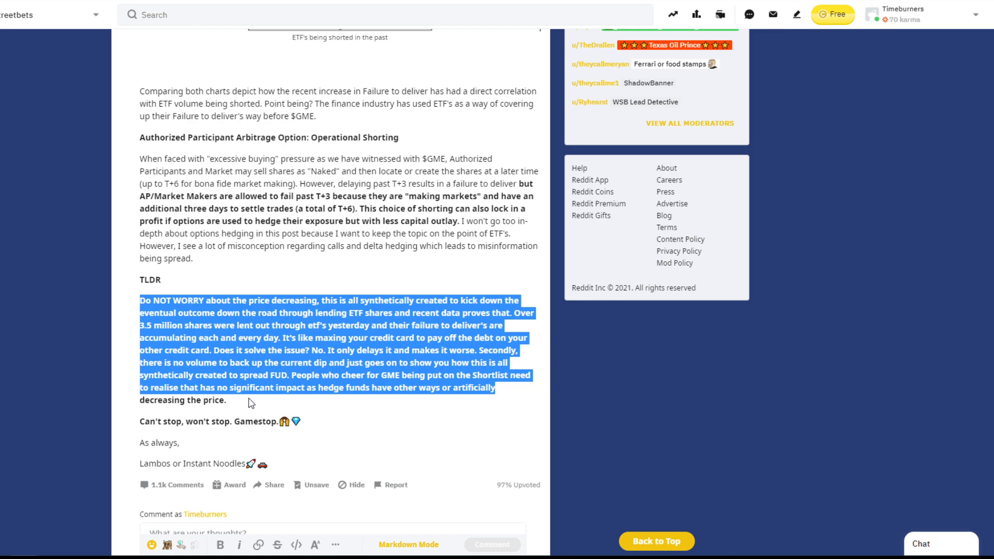
{"action": "mouse_move", "coordinate": [258, 405]}
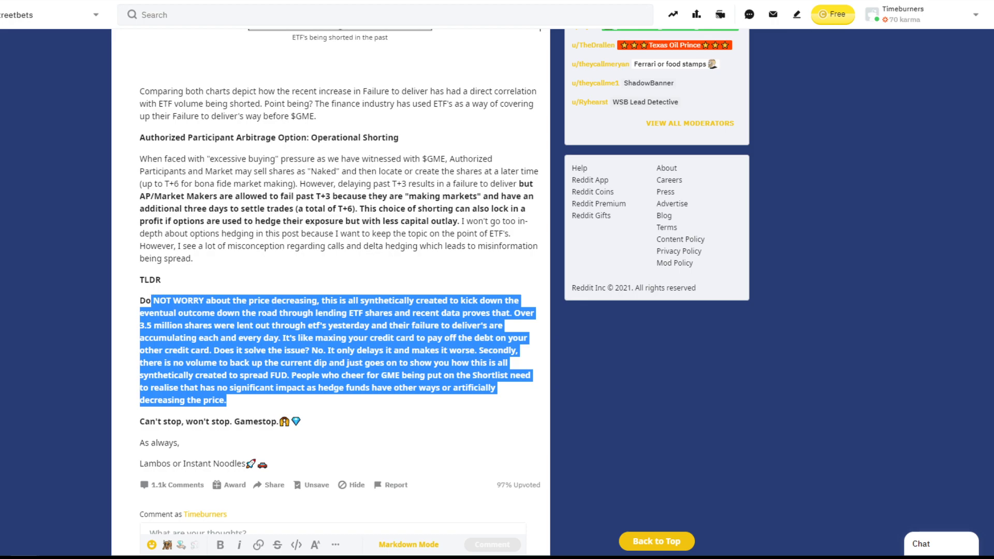
{"action": "left_click", "coordinate": [419, 417]}
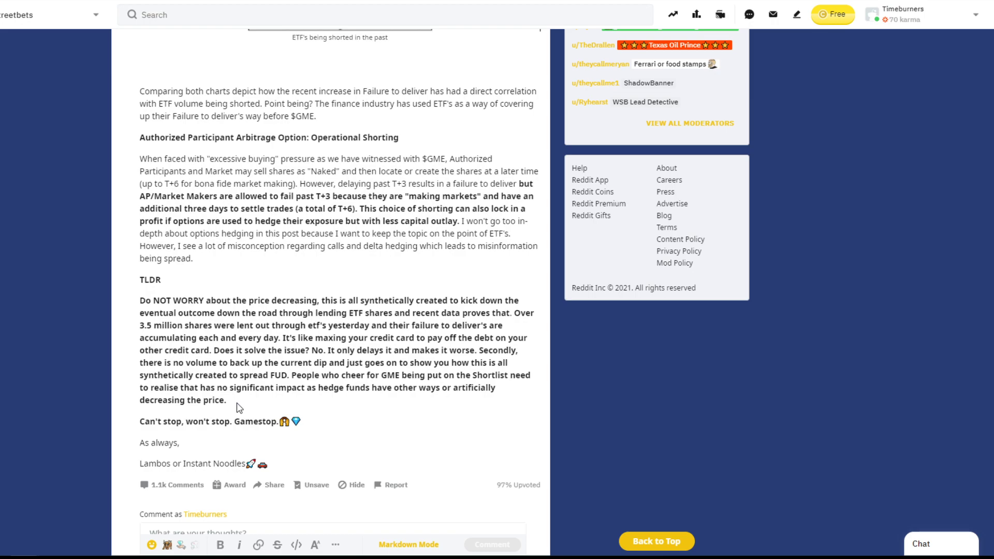
{"action": "mouse_move", "coordinate": [334, 261]}
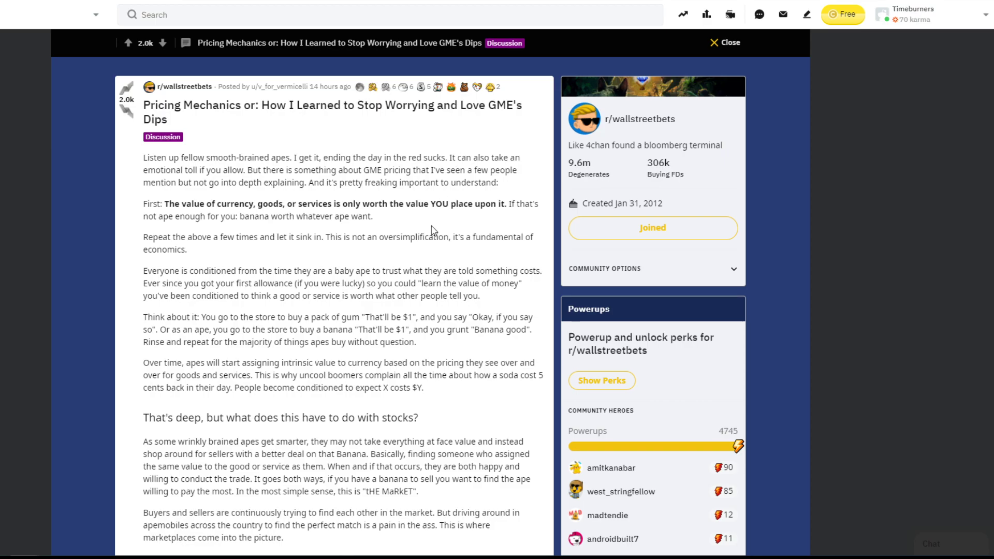
{"action": "scroll", "scroll_direction": "down", "scroll_amount": 3}
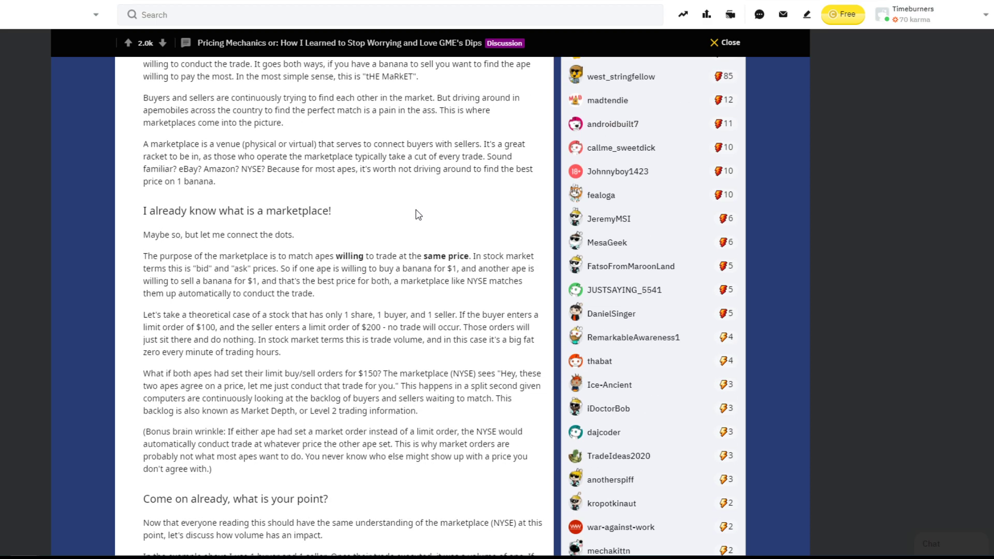
{"action": "scroll", "scroll_direction": "down", "scroll_amount": 3}
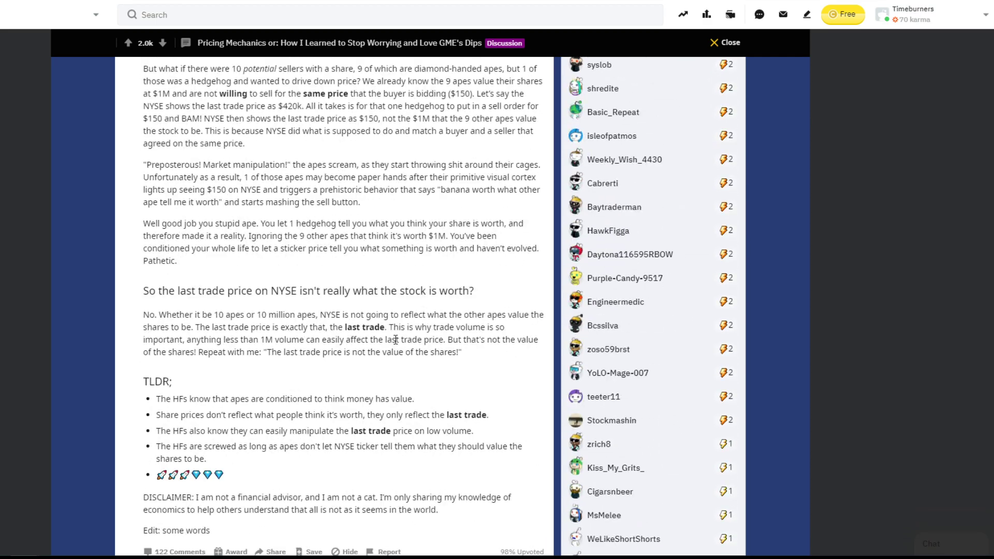
{"action": "scroll", "scroll_direction": "down", "scroll_amount": 3}
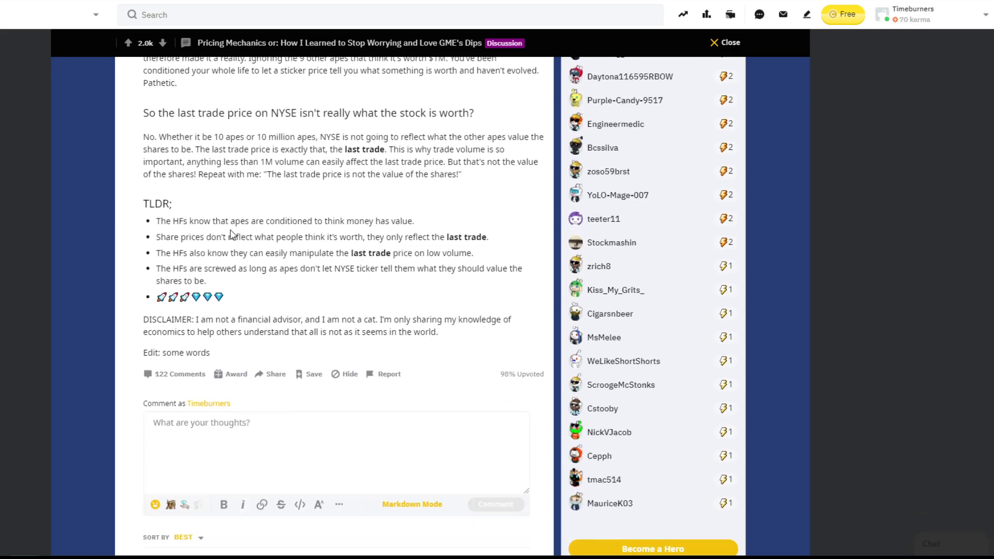
{"action": "mouse_move", "coordinate": [239, 236]}
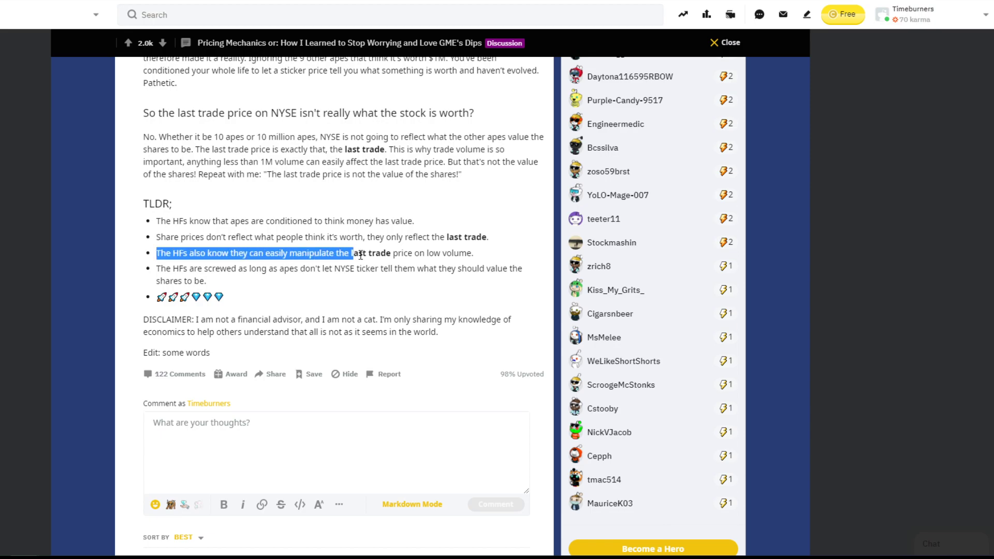
{"action": "left_click_drag", "start_coordinate": [348, 253], "coordinate": [473, 253]}
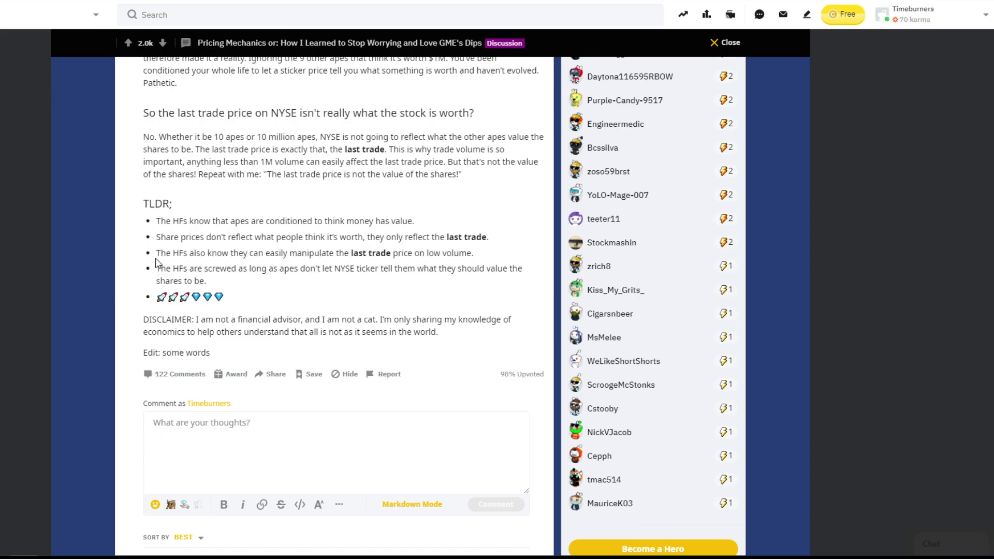
{"action": "mouse_move", "coordinate": [402, 283]}
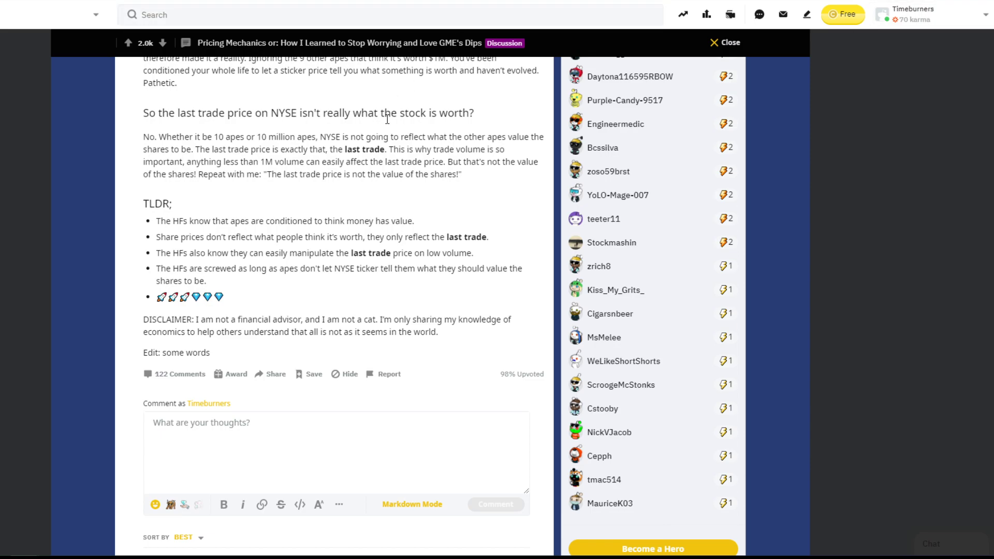
{"action": "scroll", "scroll_direction": "up", "scroll_amount": 3}
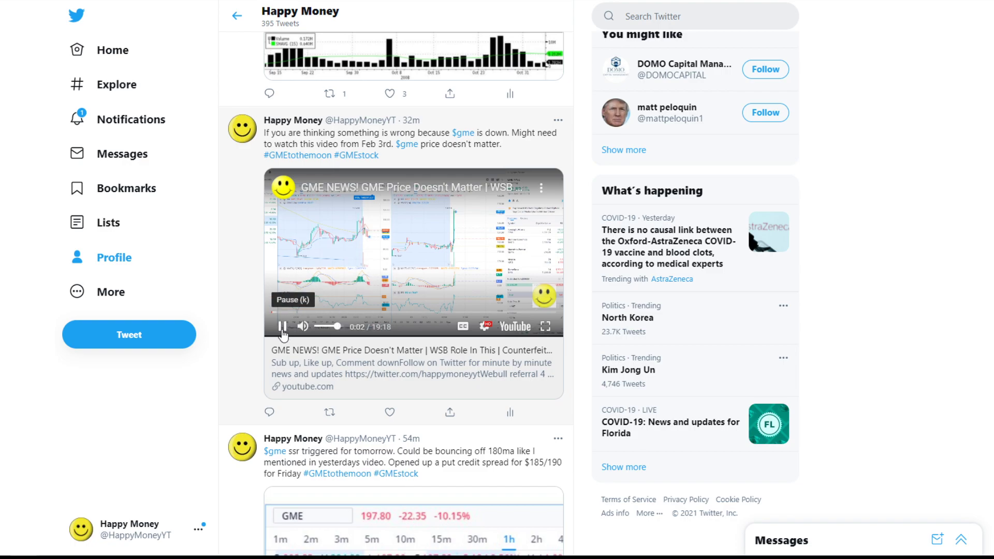
- Pause the embedded GME news video in the tweet
{"action": "left_click", "coordinate": [282, 326]}
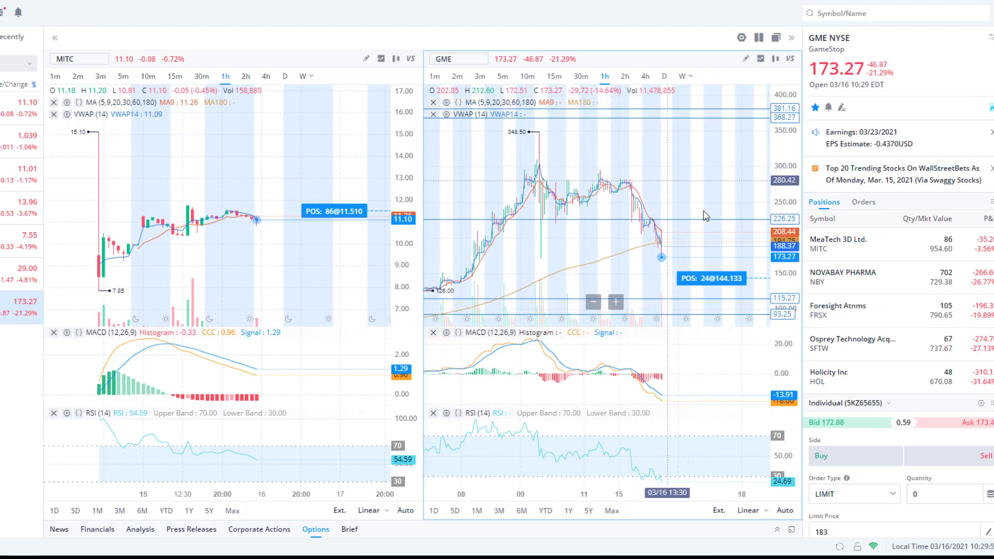
{"action": "mouse_move", "coordinate": [696, 254]}
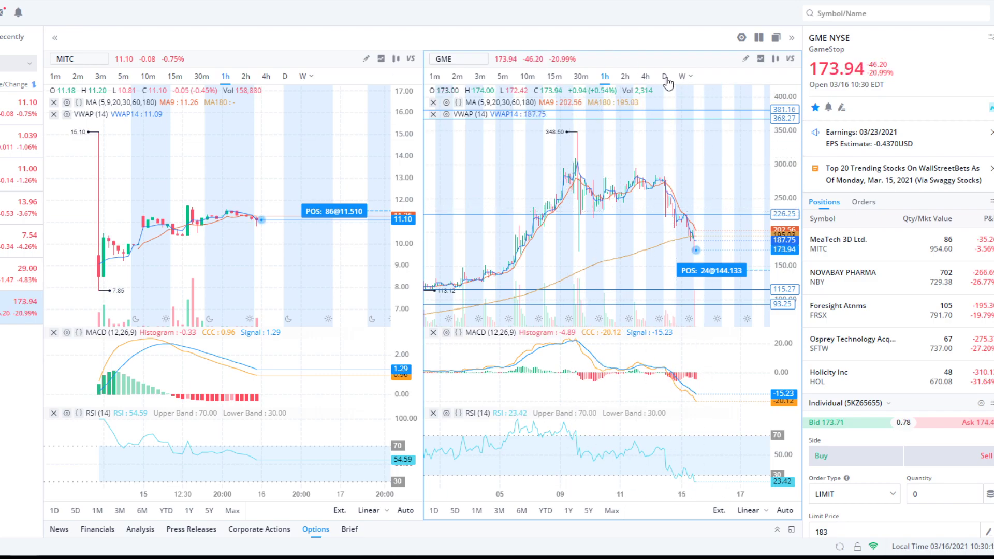
- Switch the GME chart to daily candles
{"action": "left_click", "coordinate": [663, 75]}
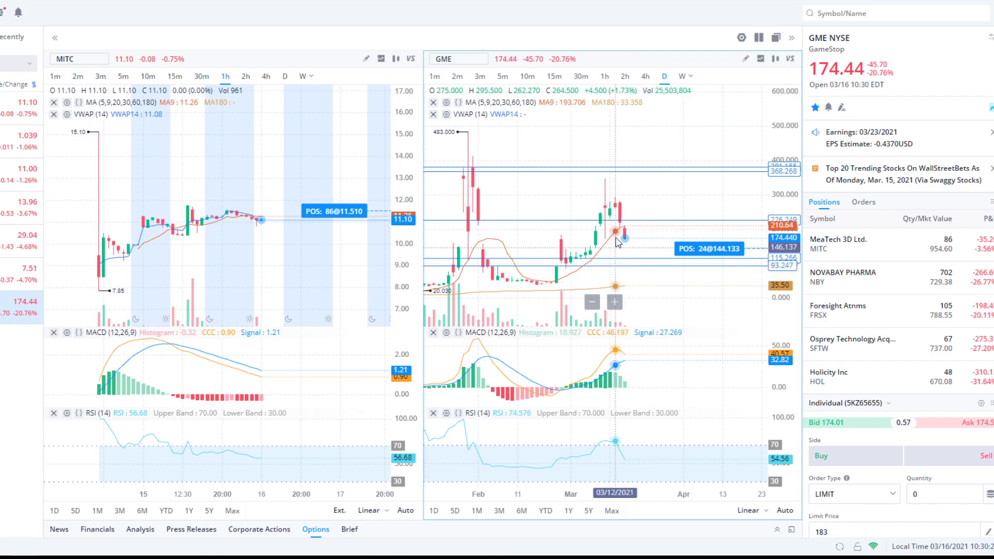
{"action": "mouse_move", "coordinate": [639, 275]}
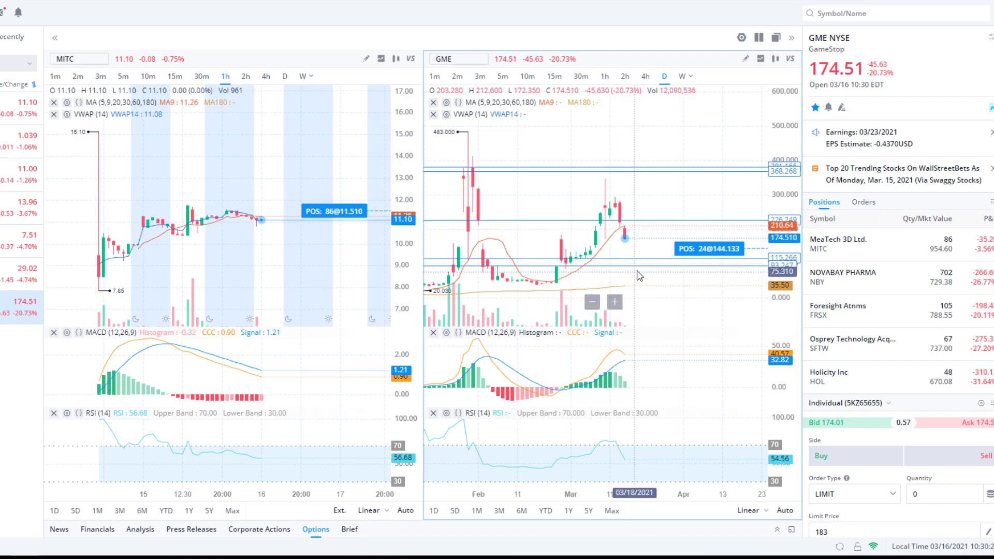
{"action": "mouse_move", "coordinate": [653, 287]}
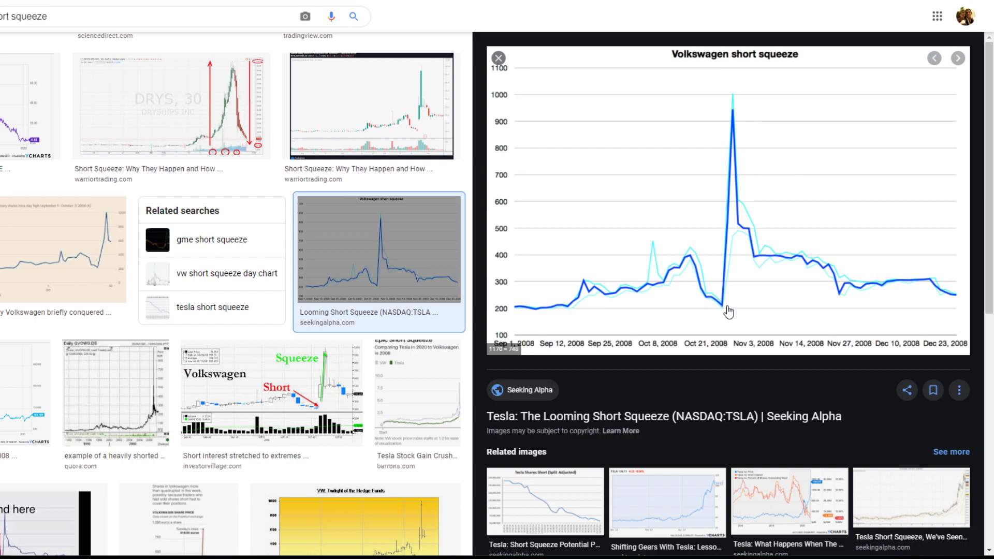
{"action": "mouse_move", "coordinate": [681, 271]}
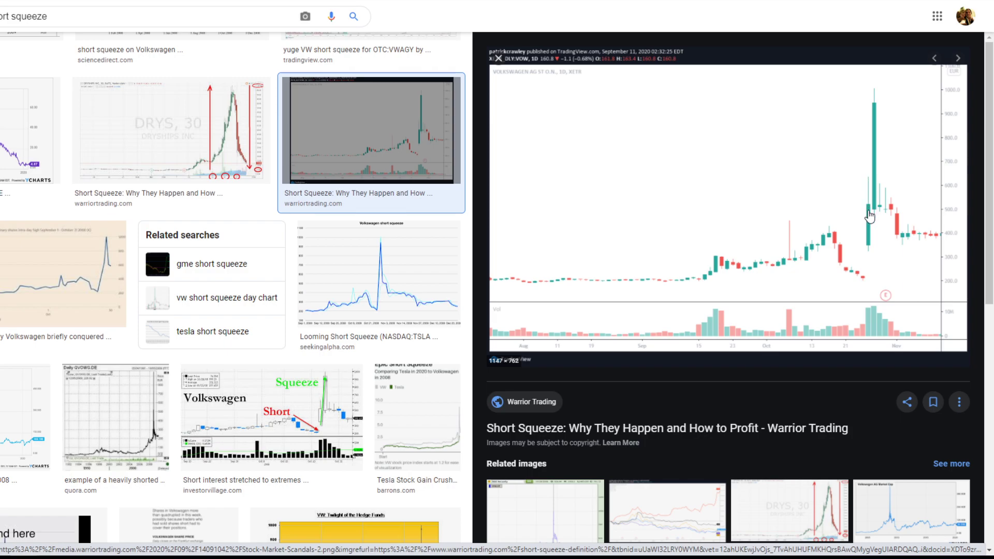
{"action": "mouse_move", "coordinate": [873, 216]}
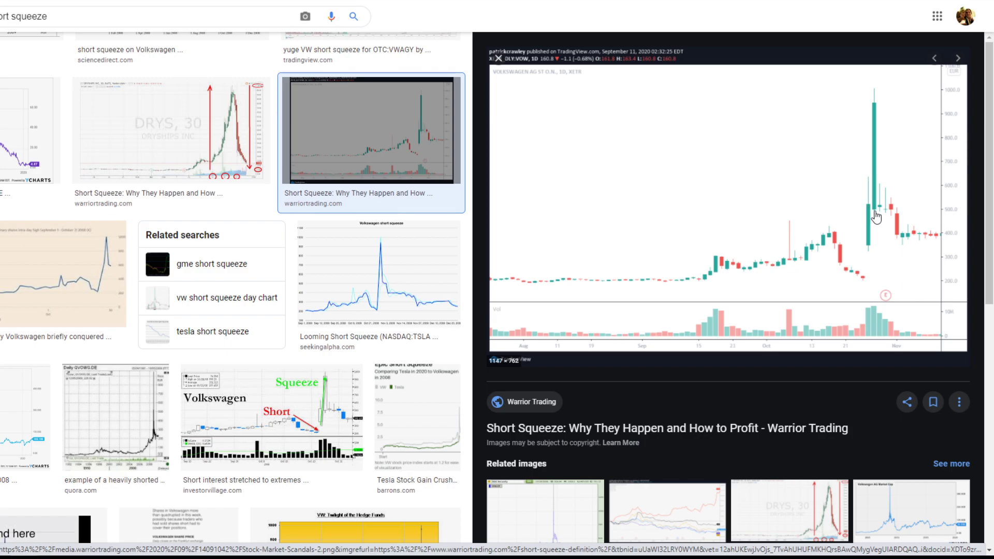
{"action": "mouse_move", "coordinate": [876, 215]}
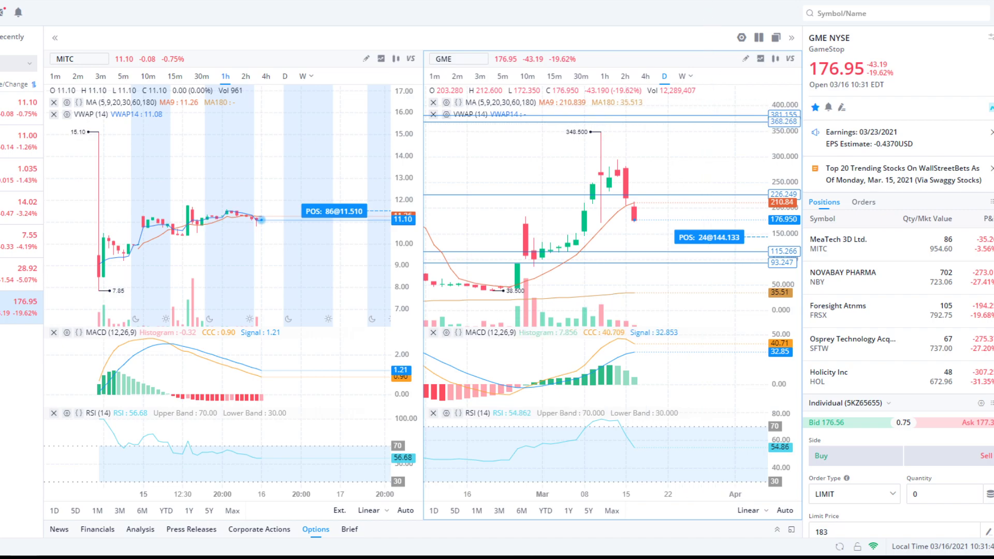
{"action": "mouse_move", "coordinate": [718, 138]}
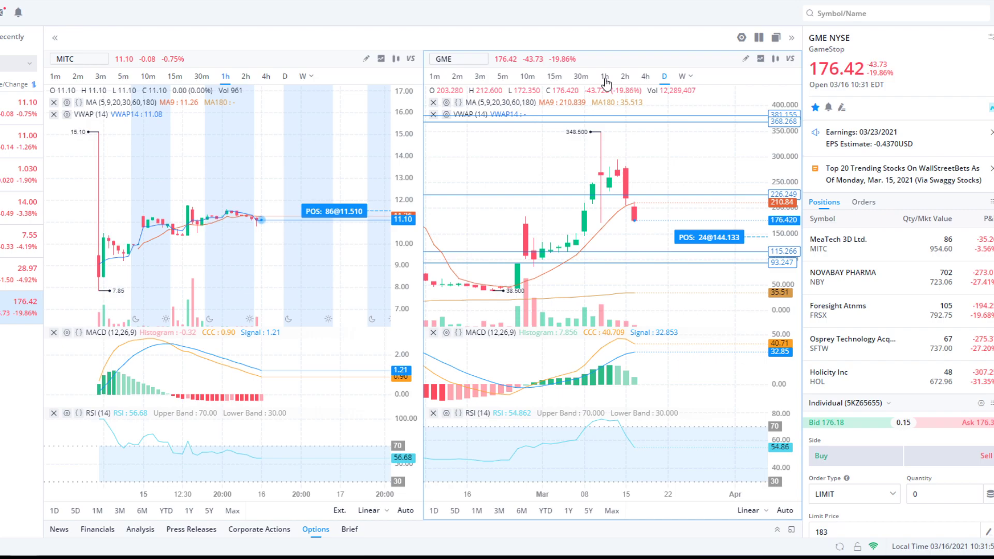
- Switch the GME chart back to hourly candles
{"action": "left_click", "coordinate": [605, 76]}
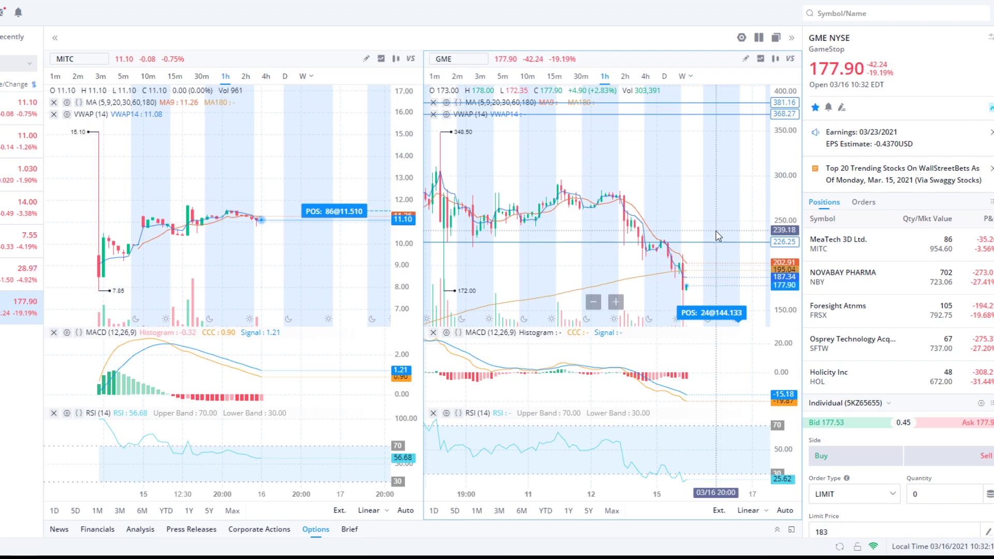
{"action": "mouse_move", "coordinate": [662, 211]}
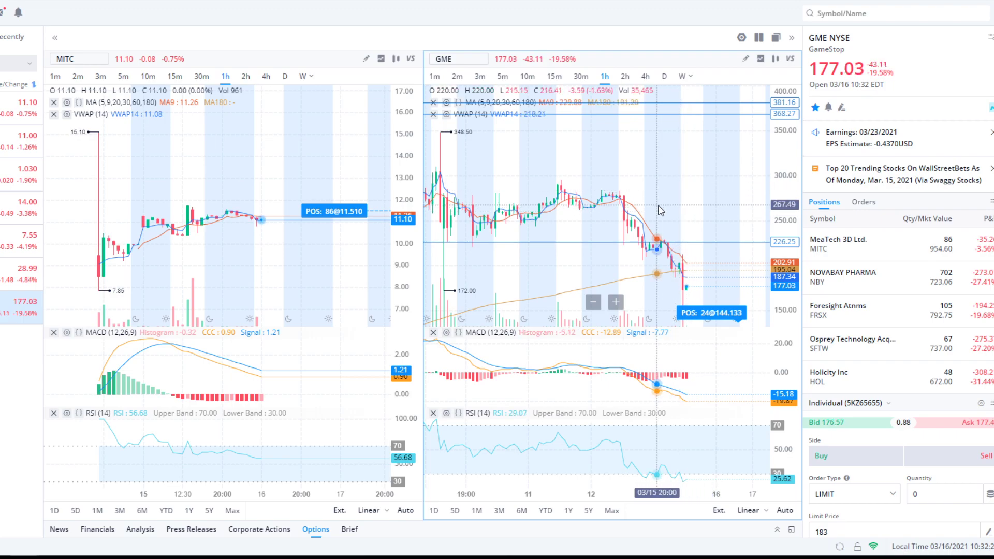
{"action": "mouse_move", "coordinate": [701, 180]}
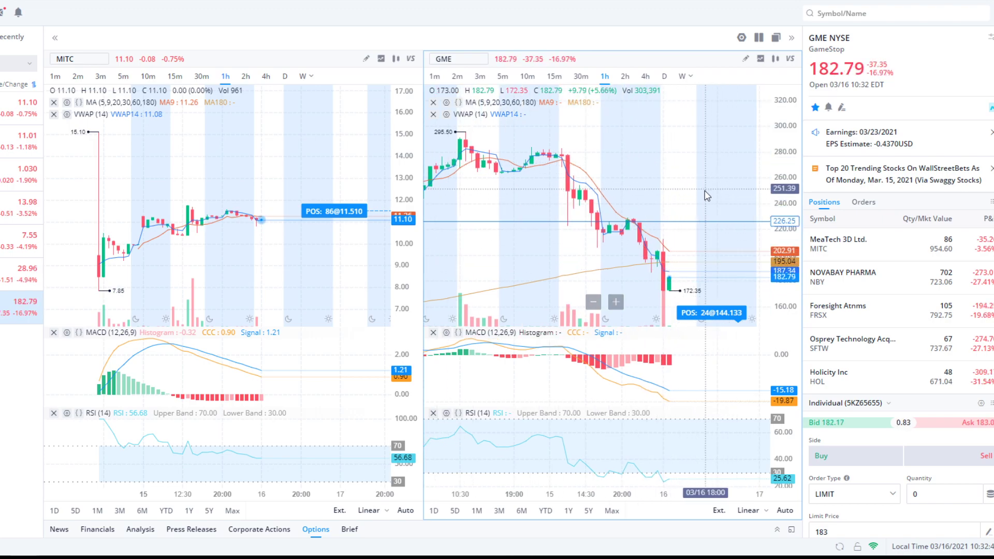
{"action": "mouse_move", "coordinate": [688, 296]}
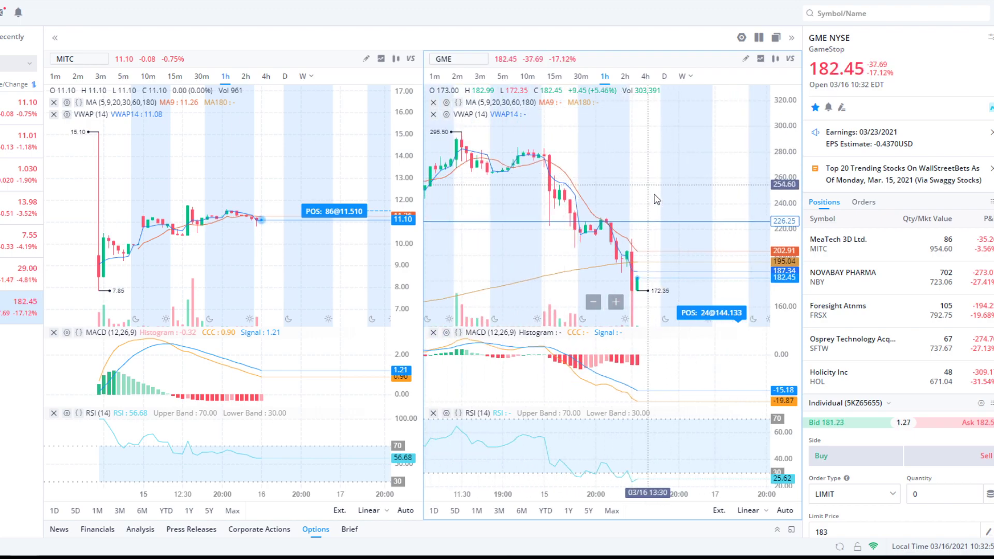
{"action": "left_click", "coordinate": [503, 75]}
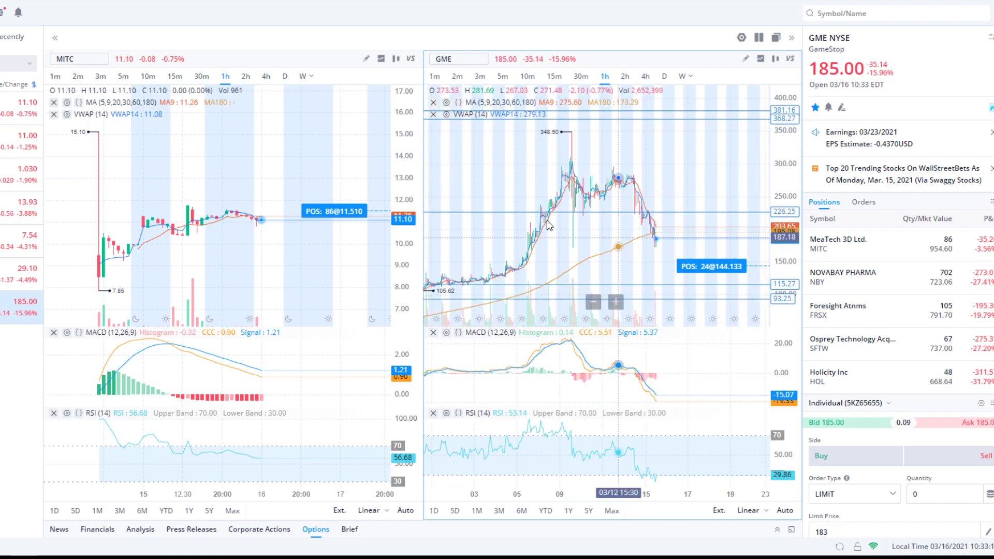
{"action": "mouse_move", "coordinate": [600, 185]}
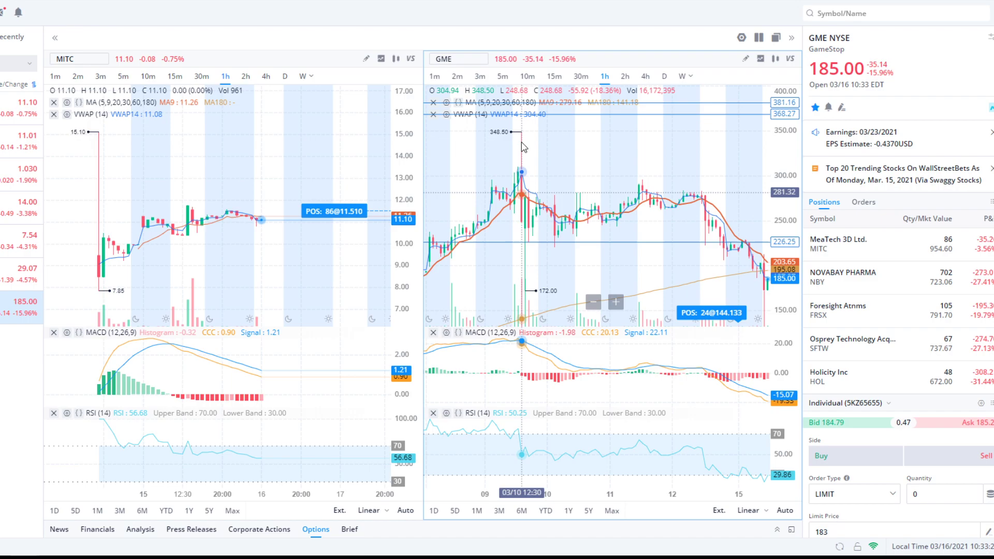
{"action": "mouse_move", "coordinate": [580, 221]}
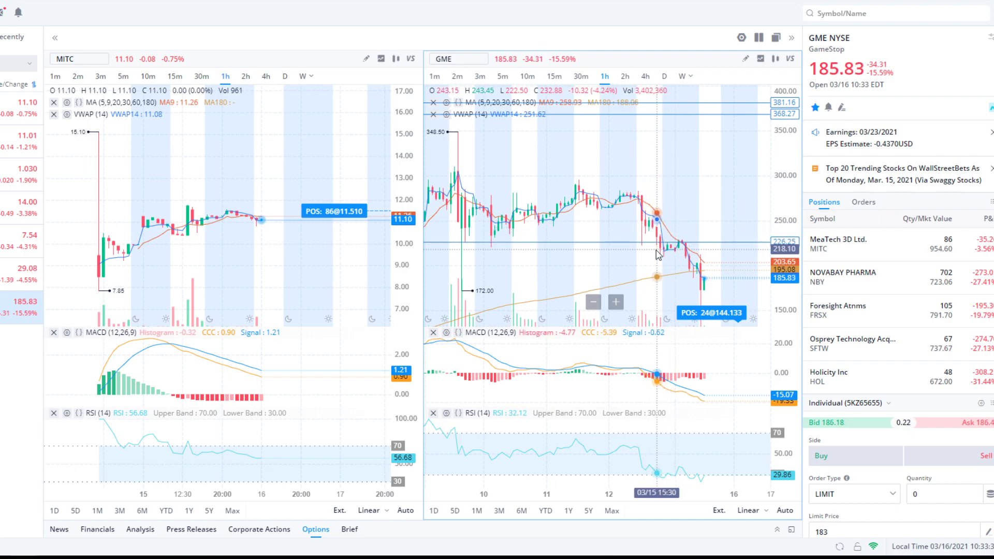
{"action": "mouse_move", "coordinate": [454, 190]}
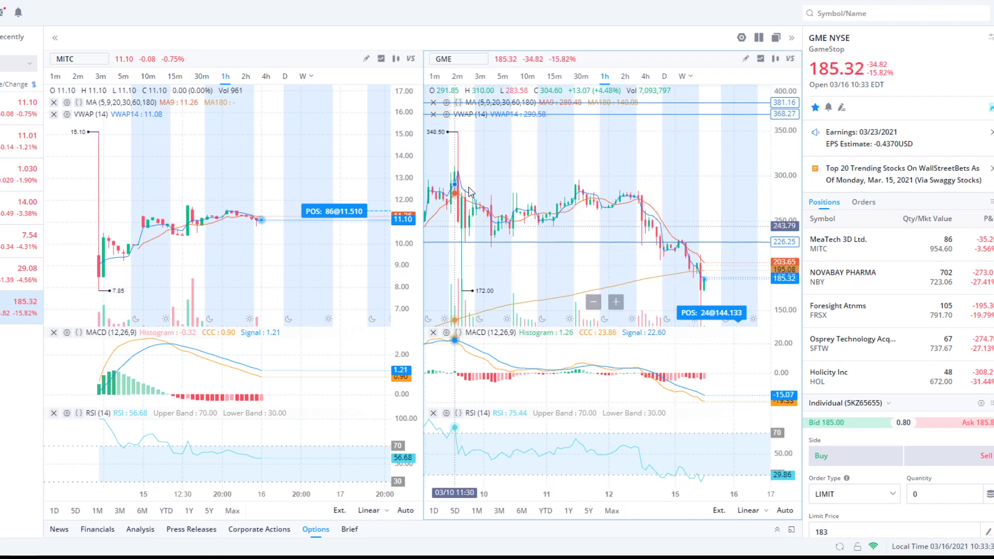
{"action": "mouse_move", "coordinate": [697, 245]}
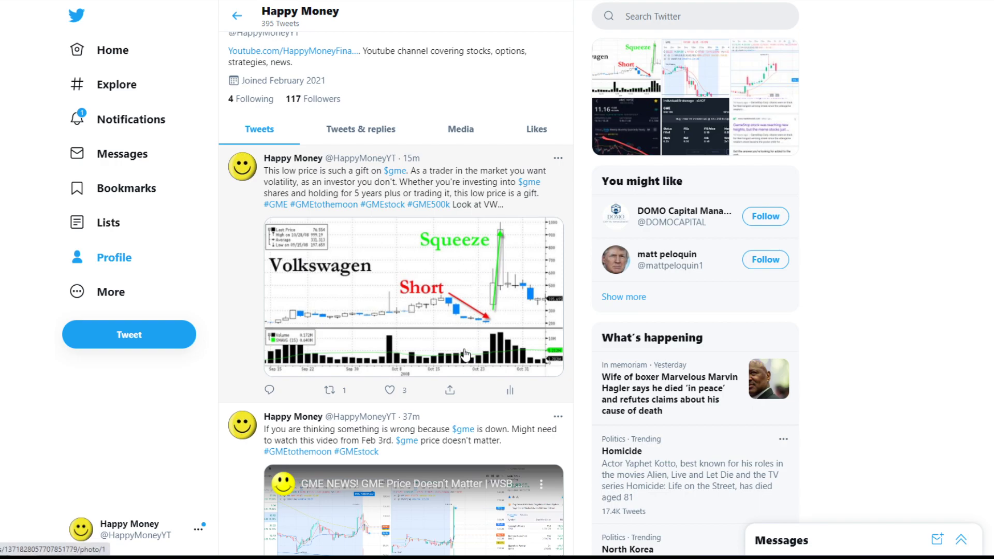
- Scroll the Happy Money profile timeline past the GME tweets to suggested accounts
{"action": "scroll", "scroll_direction": "down", "scroll_amount": 3}
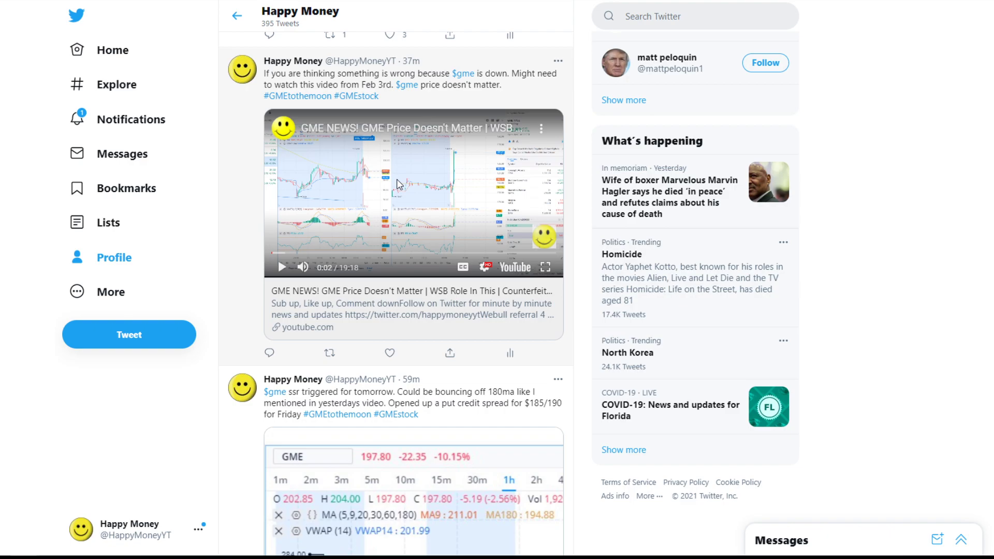
{"action": "mouse_move", "coordinate": [393, 311]}
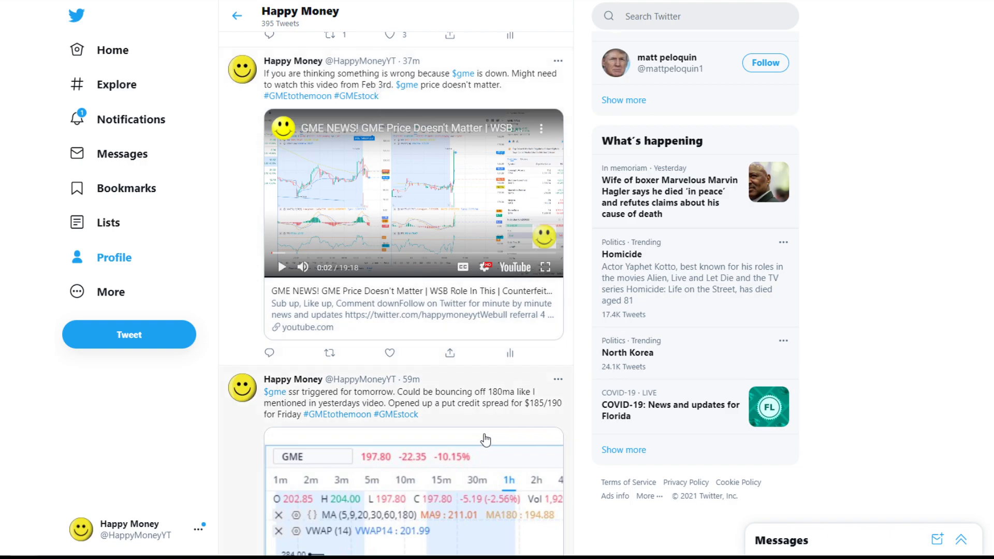
{"action": "scroll", "scroll_direction": "down", "scroll_amount": 3}
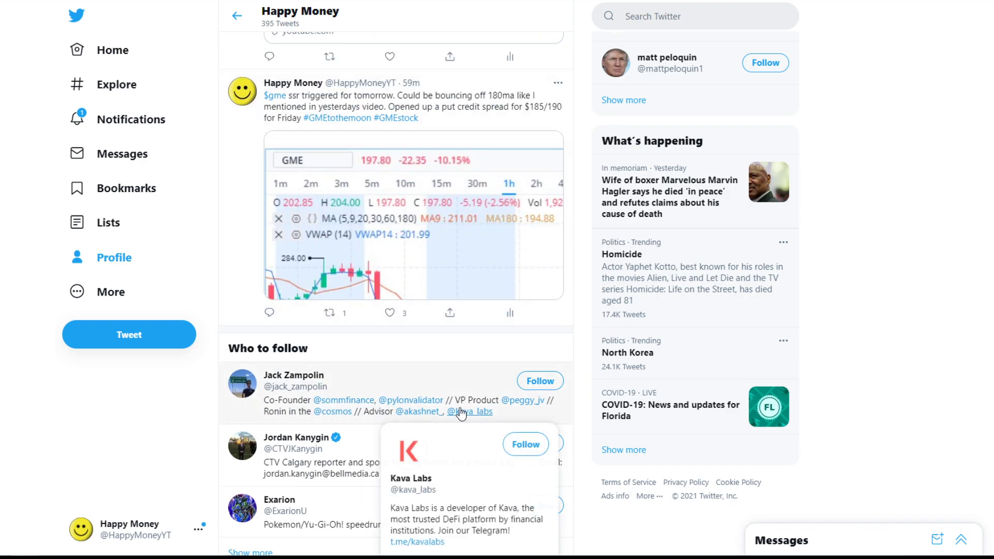
{"action": "mouse_move", "coordinate": [412, 198]}
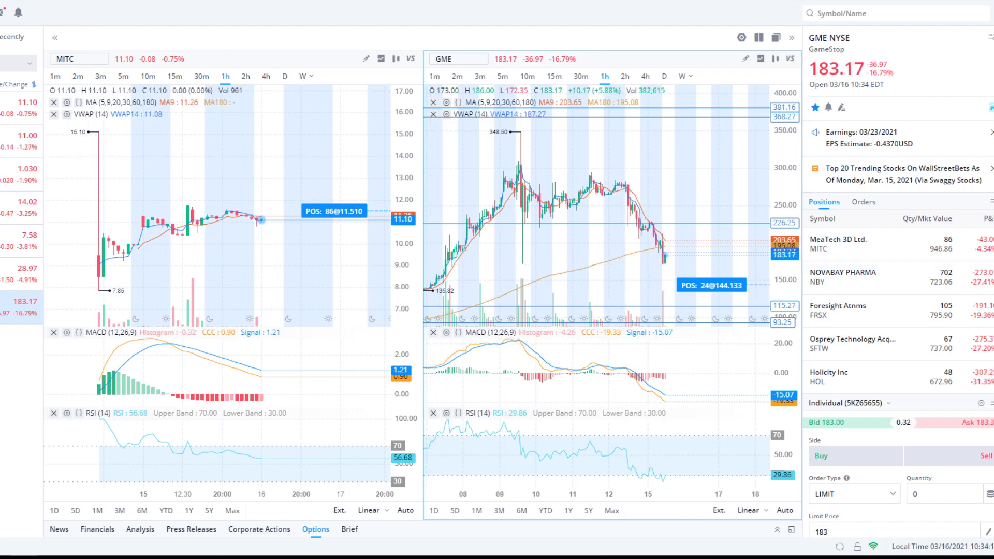
{"action": "mouse_move", "coordinate": [701, 262]}
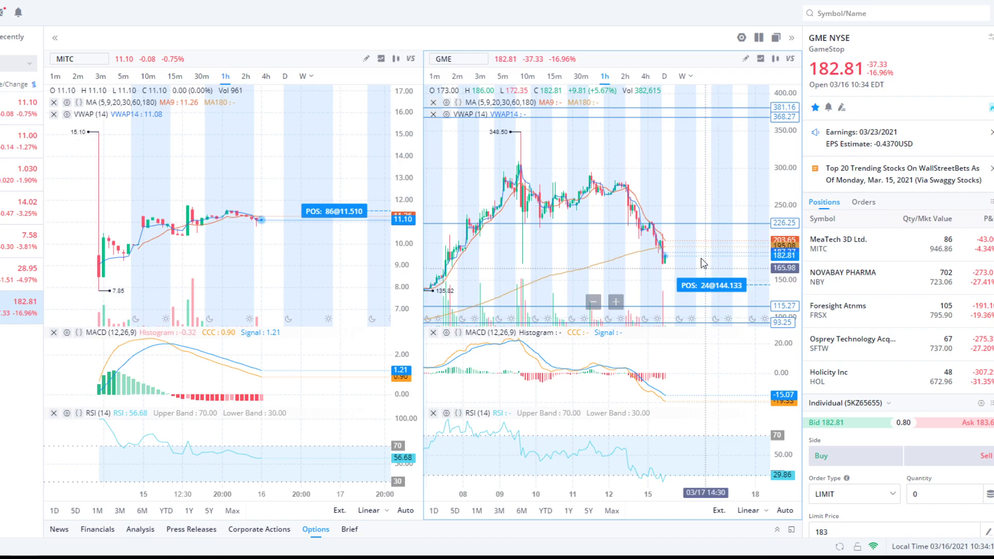